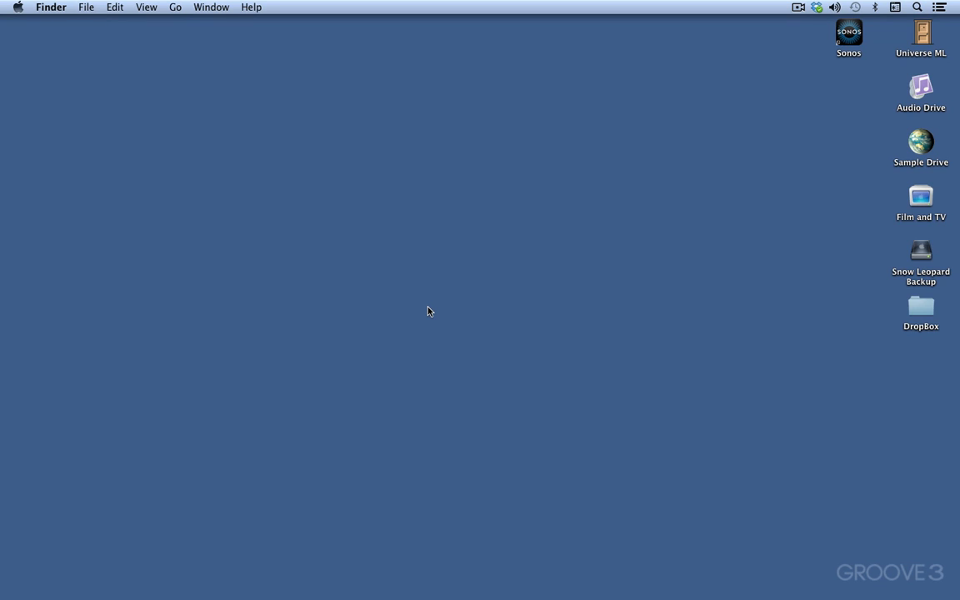
mouse_move(729, 596)
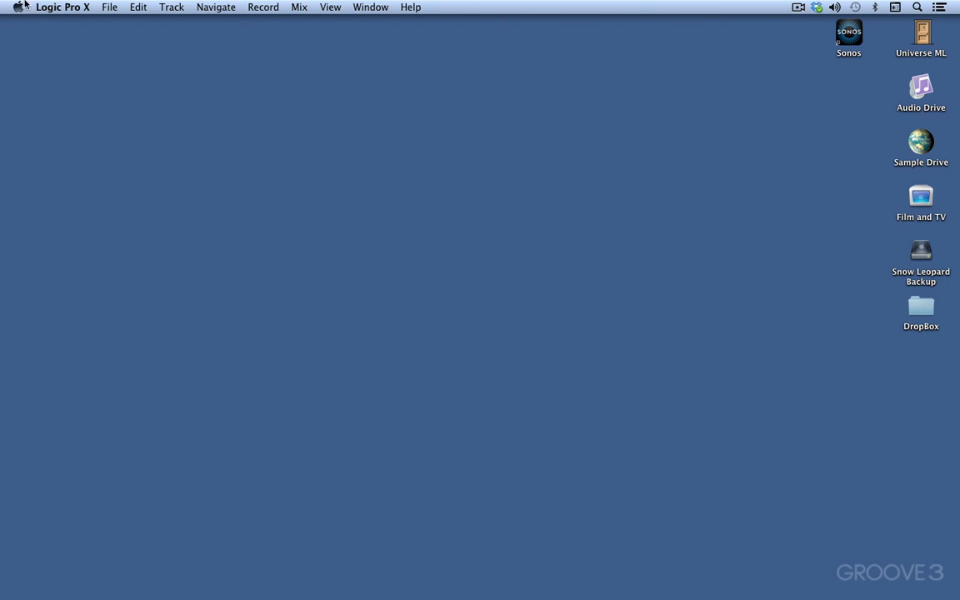
Step: Bring up File > Open and choose Jumpstart Demo Song in the Projects folder
left_click(110, 7)
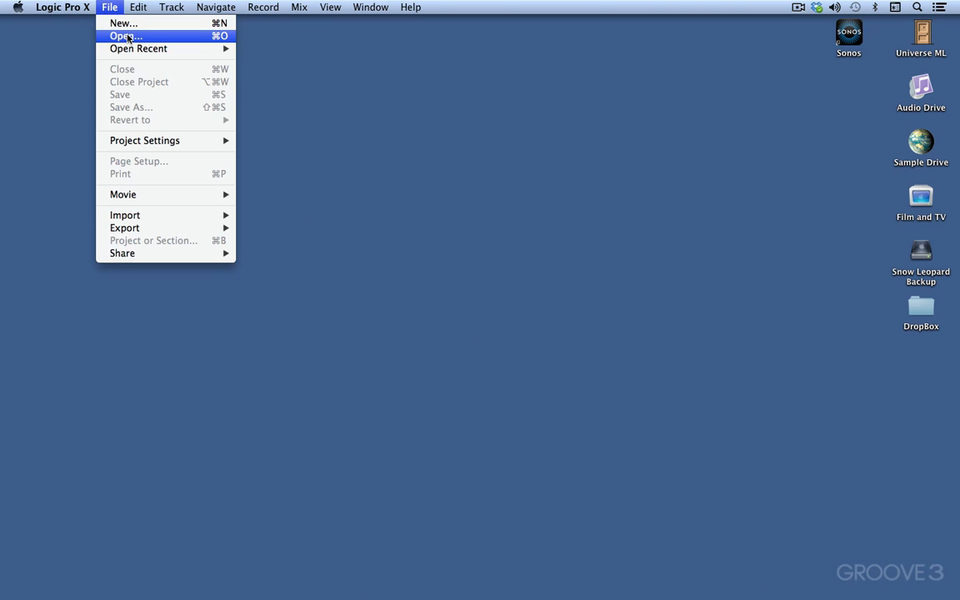
left_click(125, 36)
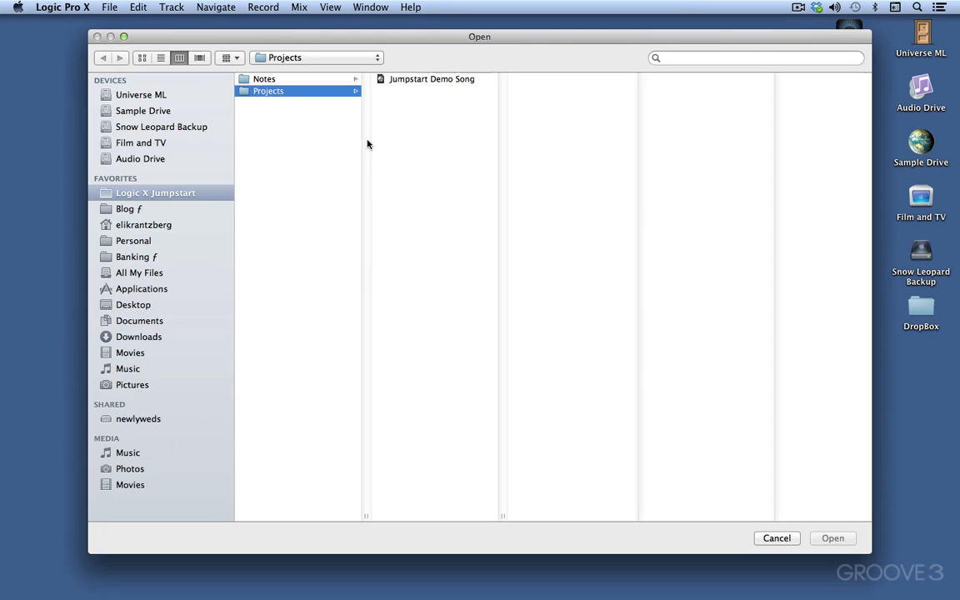
mouse_move(452, 86)
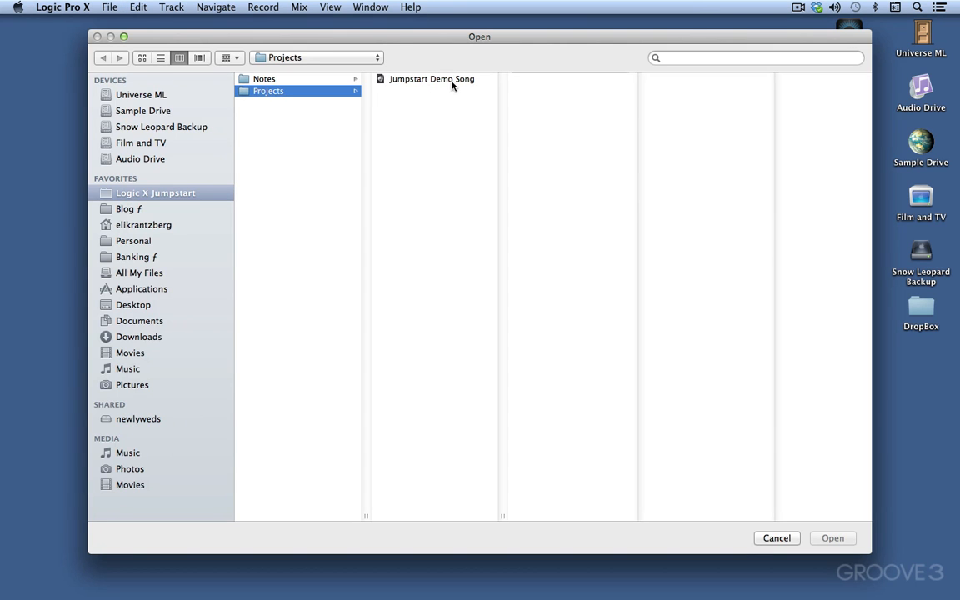
left_click(431, 78)
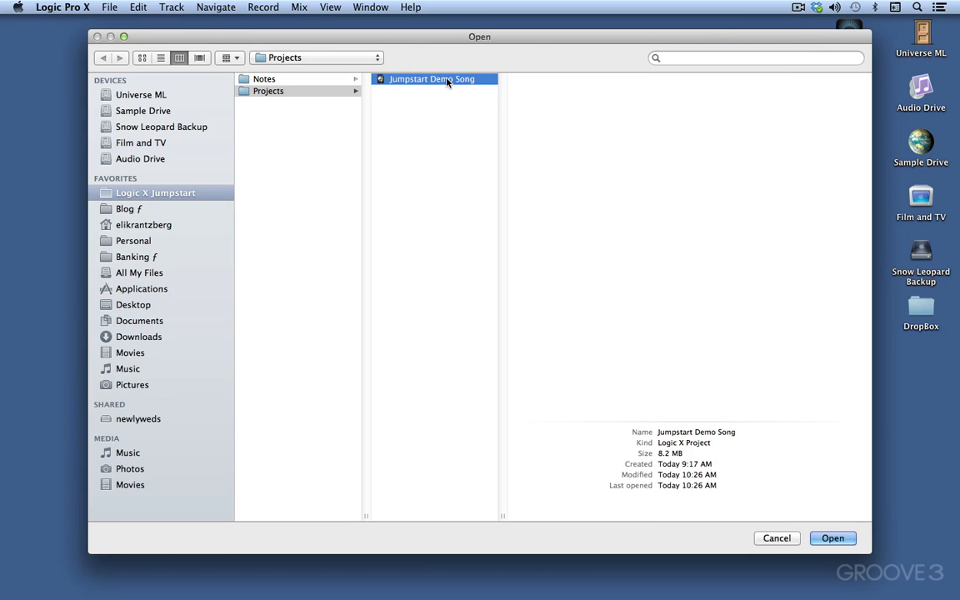
Step: Open the project, then select the Live Shaker and Ambient Lead tracks and the Layered Hi-Hat and Moving Fuzz regions
left_click(832, 538)
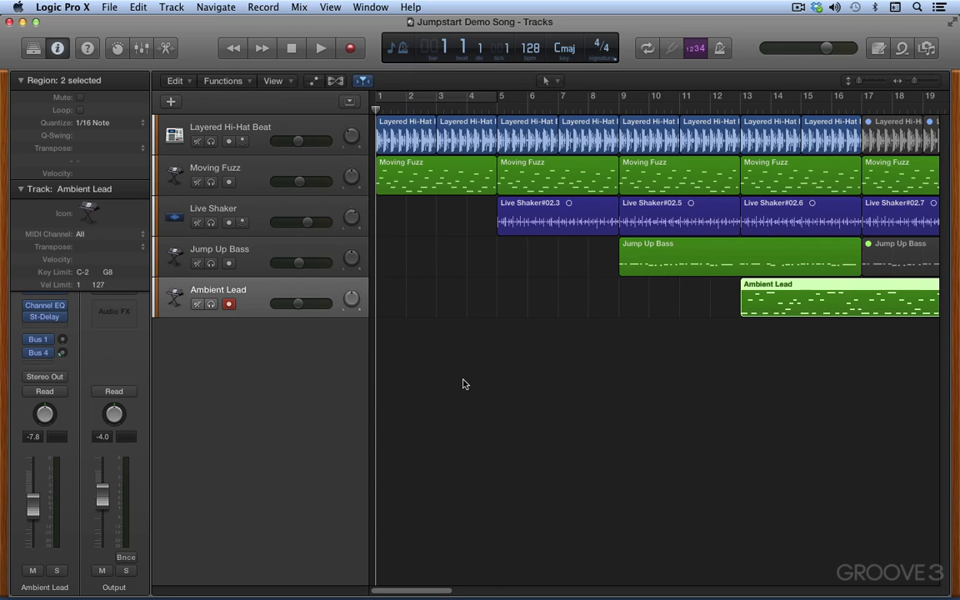
mouse_move(543, 367)
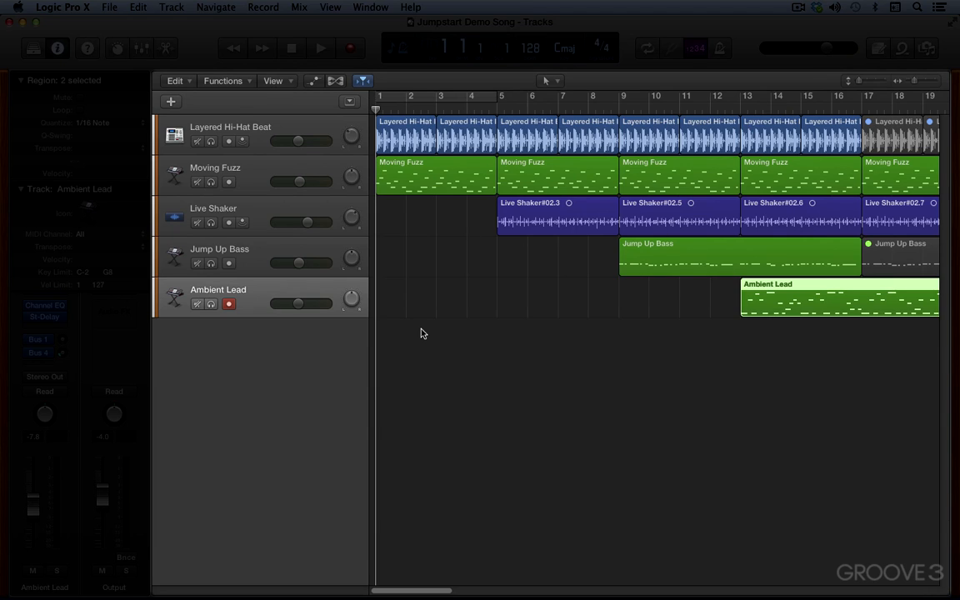
mouse_move(427, 251)
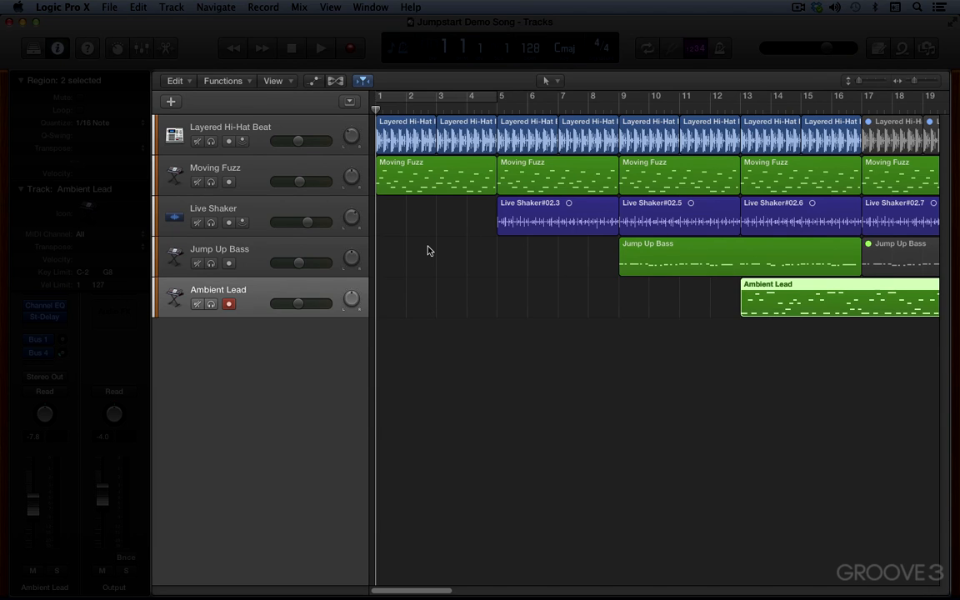
mouse_move(609, 187)
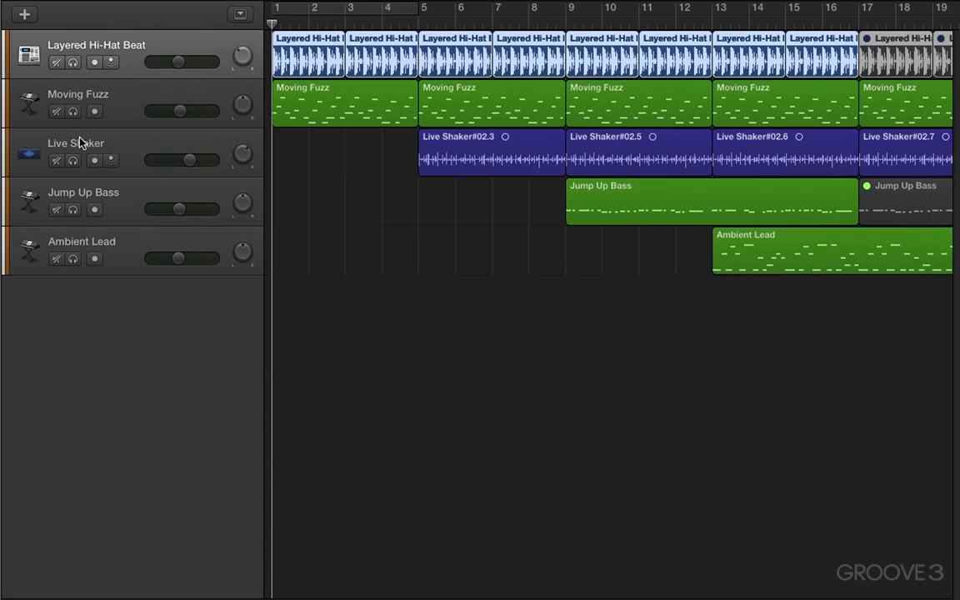
left_click(76, 143)
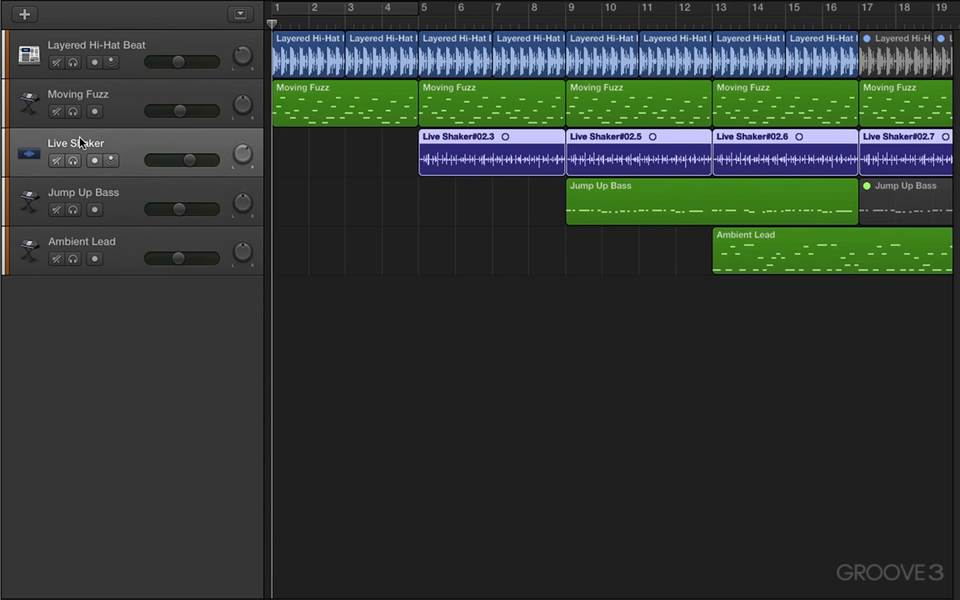
left_click(83, 192)
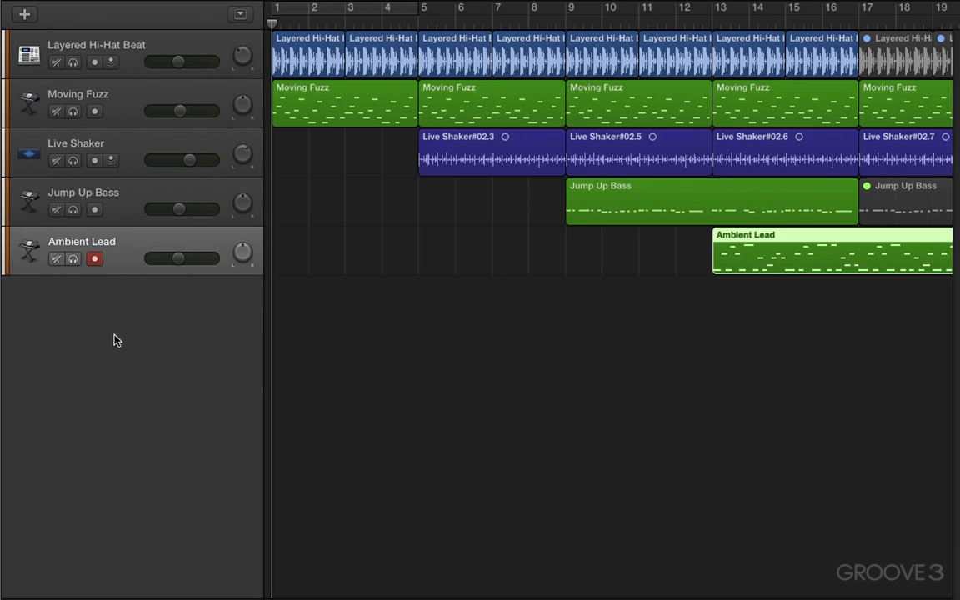
mouse_move(129, 383)
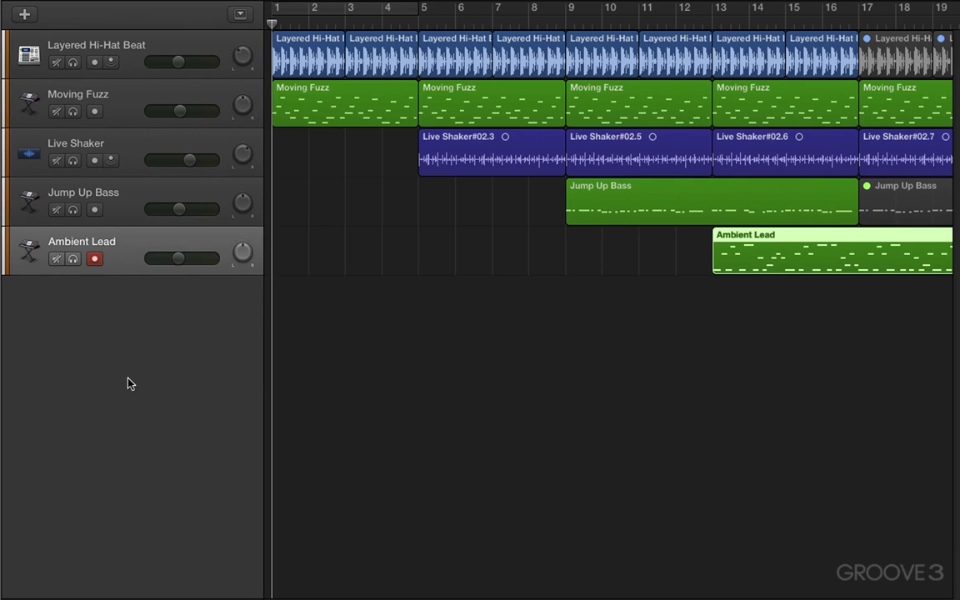
mouse_move(141, 356)
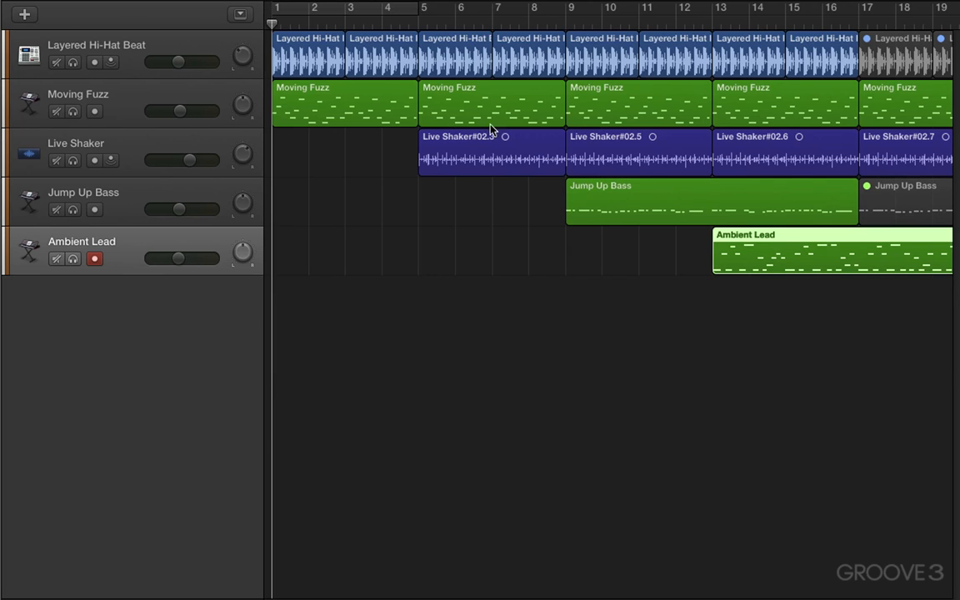
left_click(529, 54)
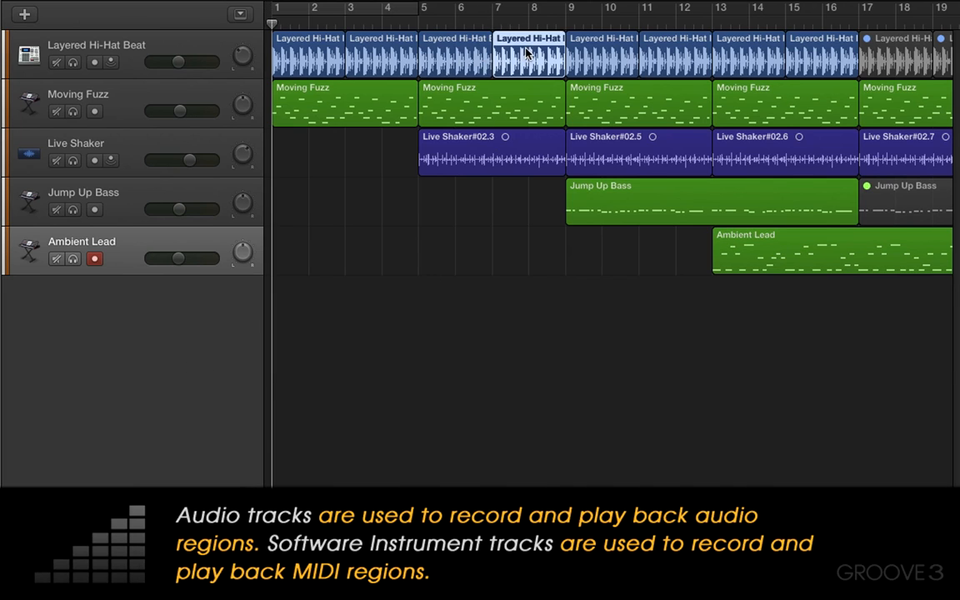
mouse_move(530, 50)
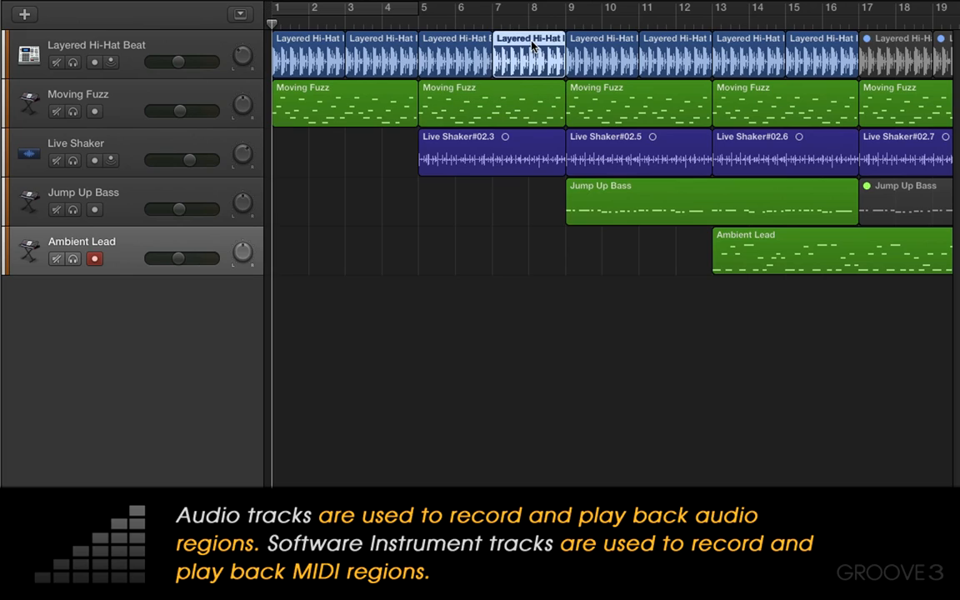
left_click(491, 103)
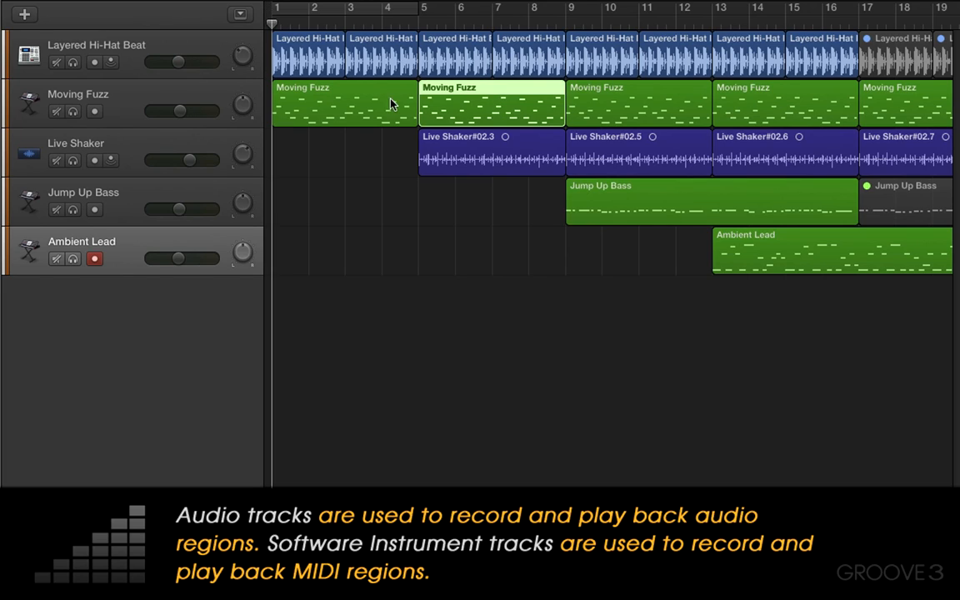
mouse_move(409, 147)
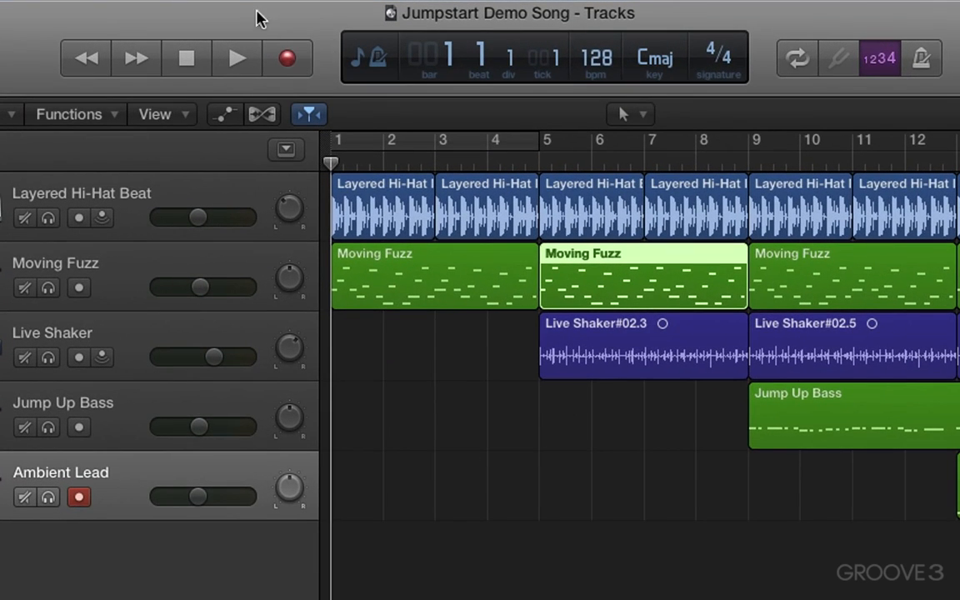
mouse_move(65, 48)
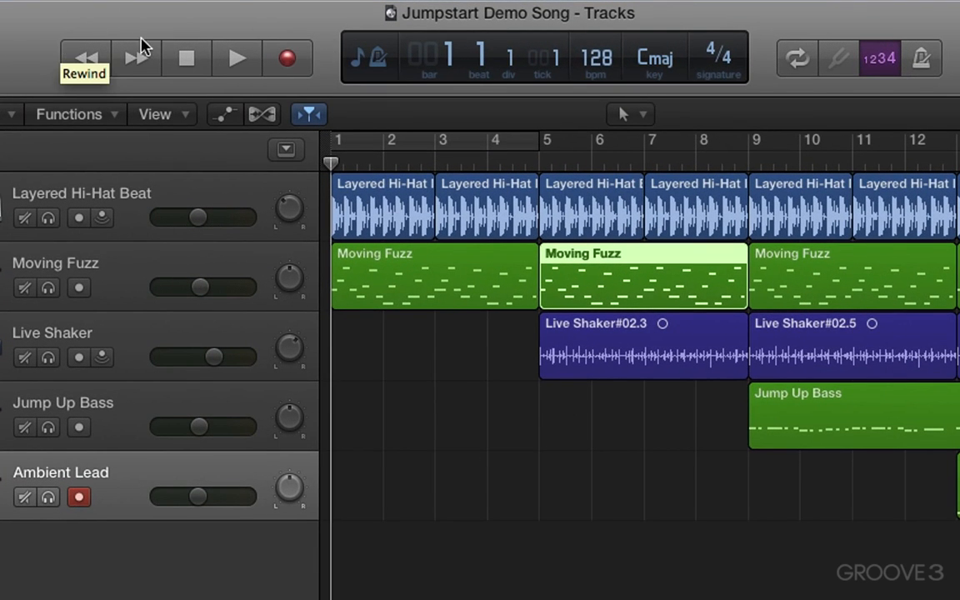
mouse_move(237, 59)
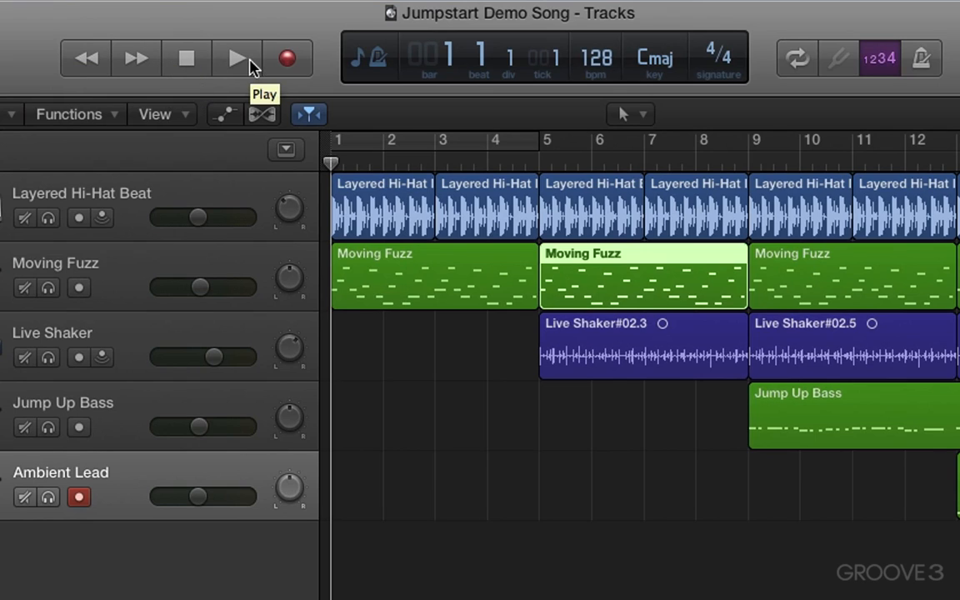
mouse_move(84, 58)
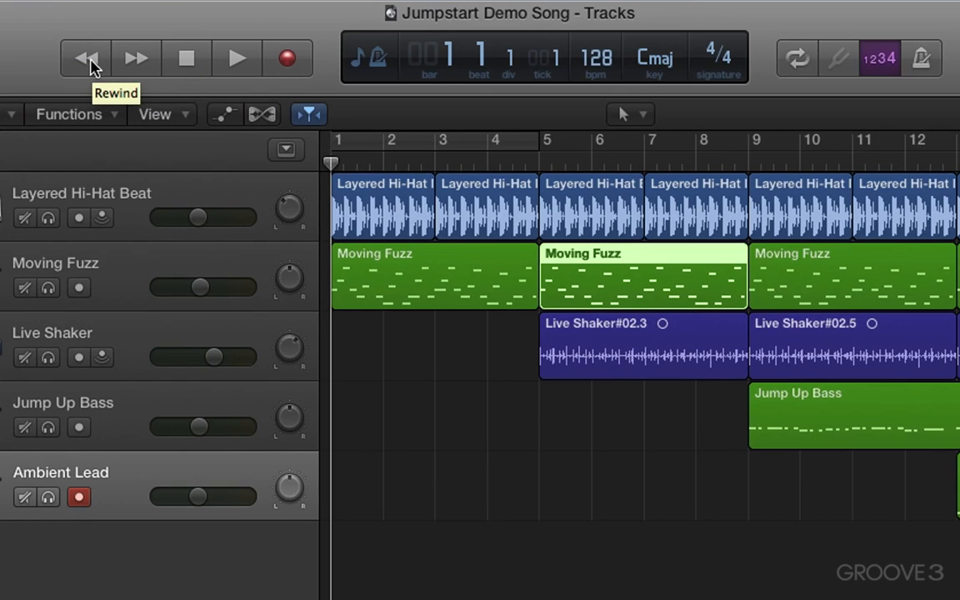
mouse_move(648, 23)
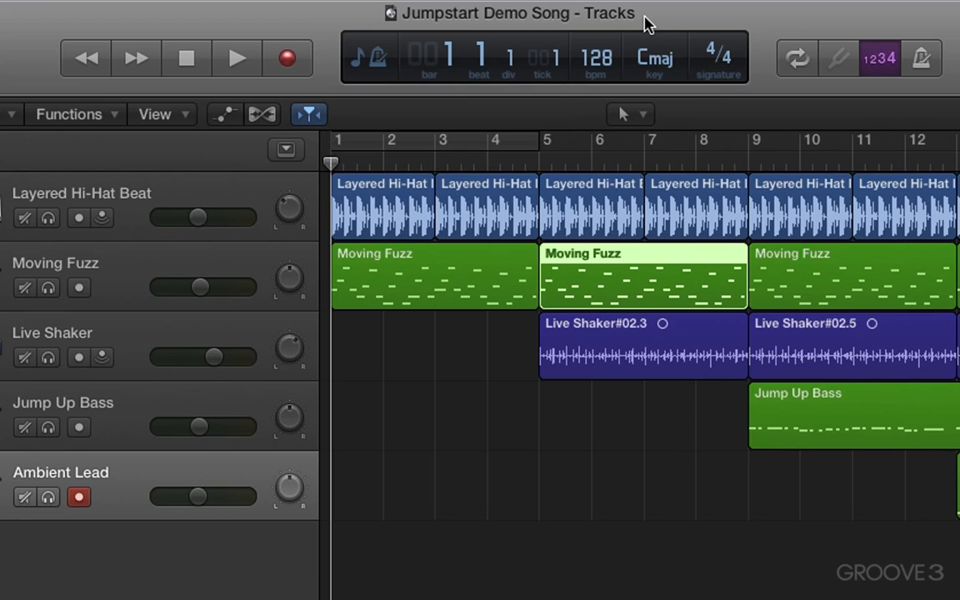
mouse_move(594, 35)
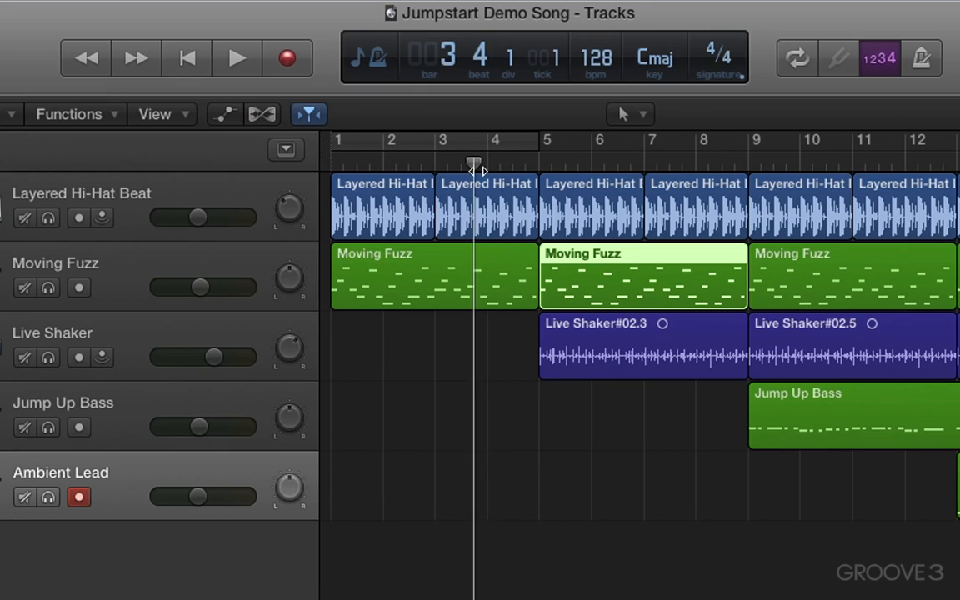
left_click(187, 58)
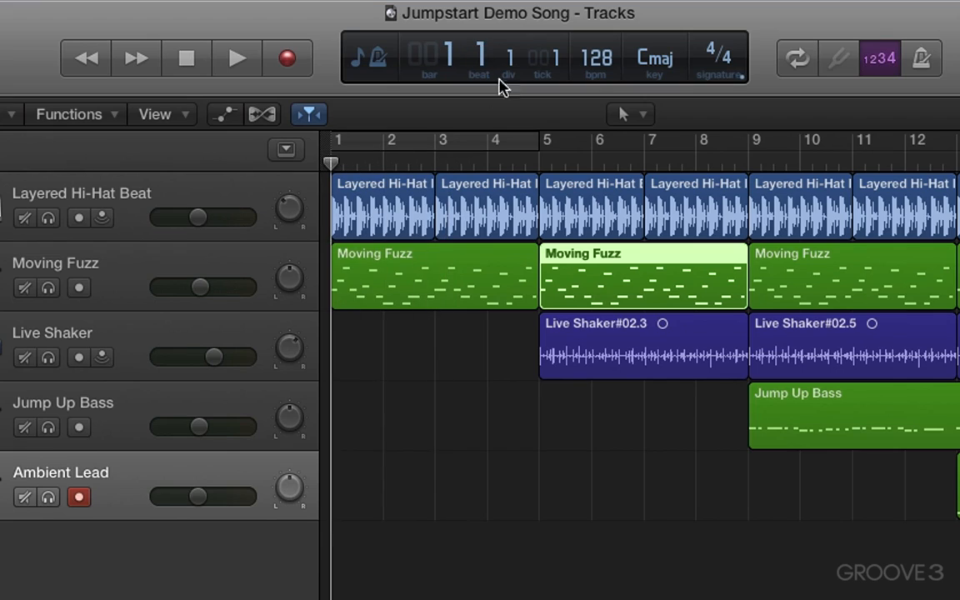
mouse_move(479, 62)
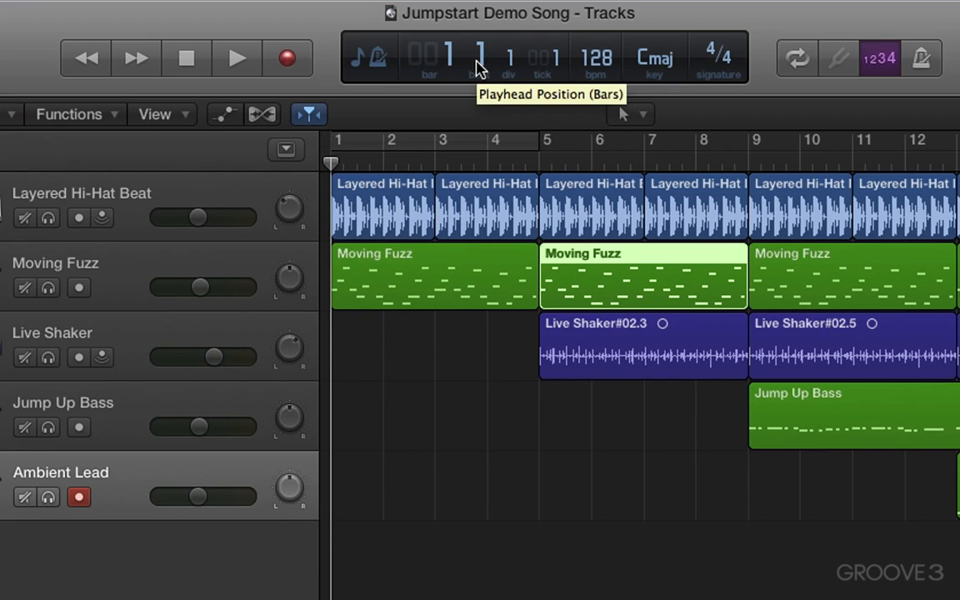
mouse_move(596, 58)
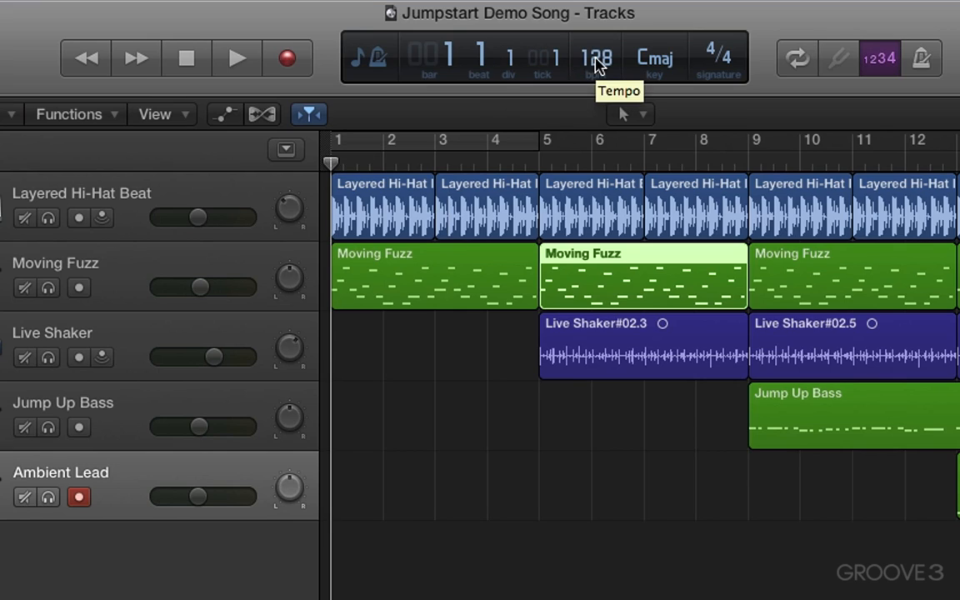
mouse_move(718, 62)
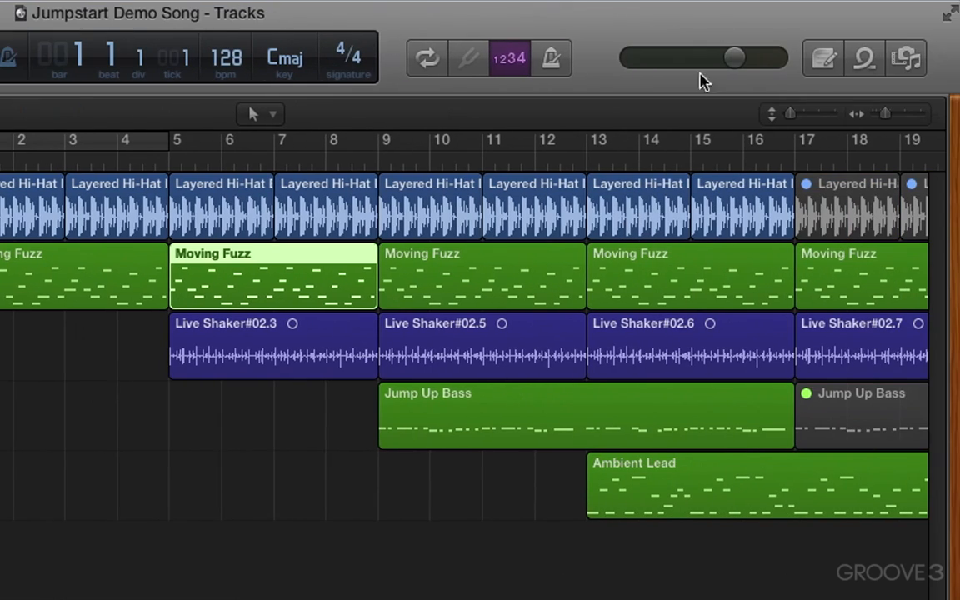
mouse_move(742, 34)
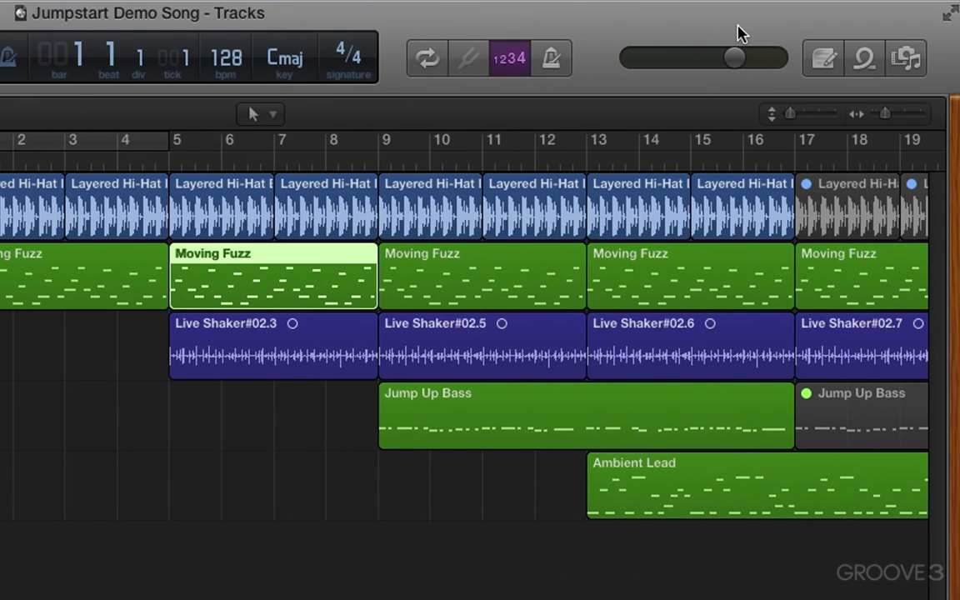
mouse_move(594, 31)
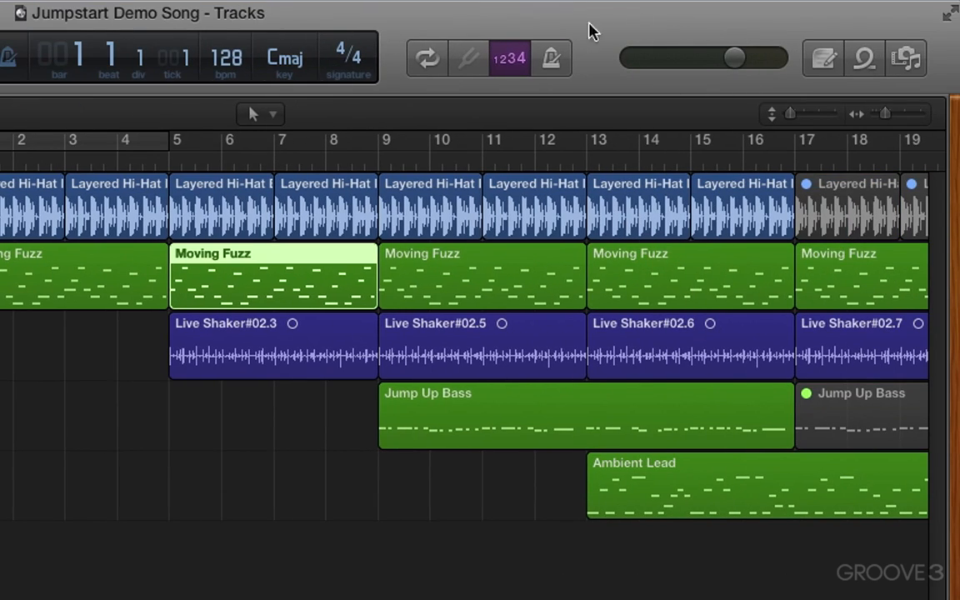
mouse_move(427, 40)
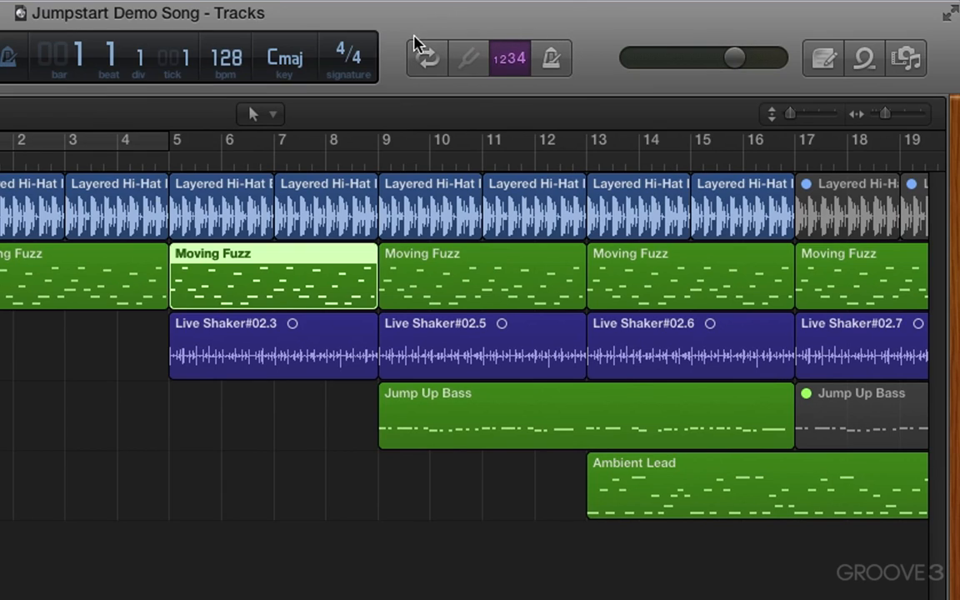
mouse_move(426, 58)
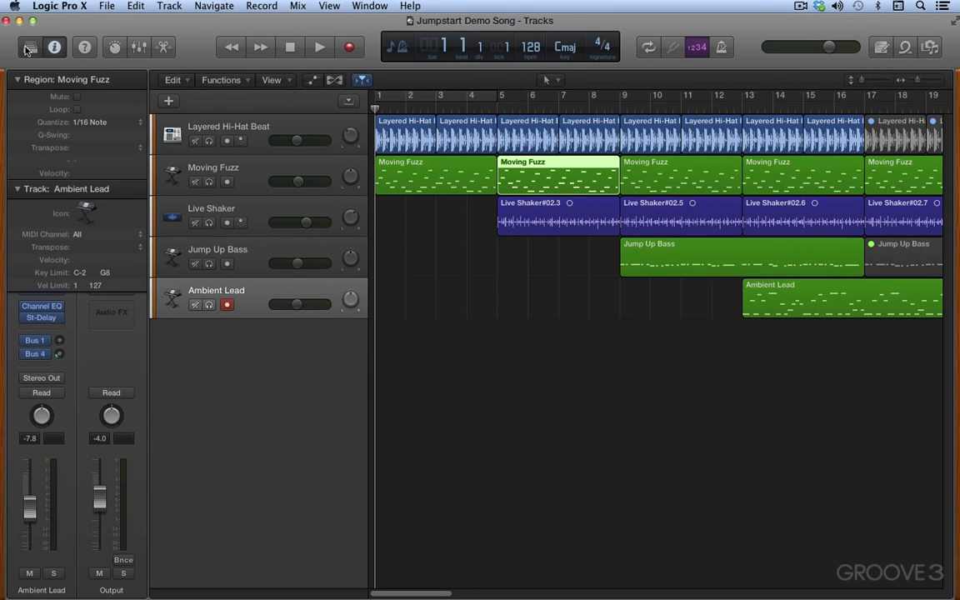
Step: Show the Library's Classics synthesizer patches for Jump Up Bass, Layered Hi-Hat Beat, then Moving Fuzz
left_click(30, 47)
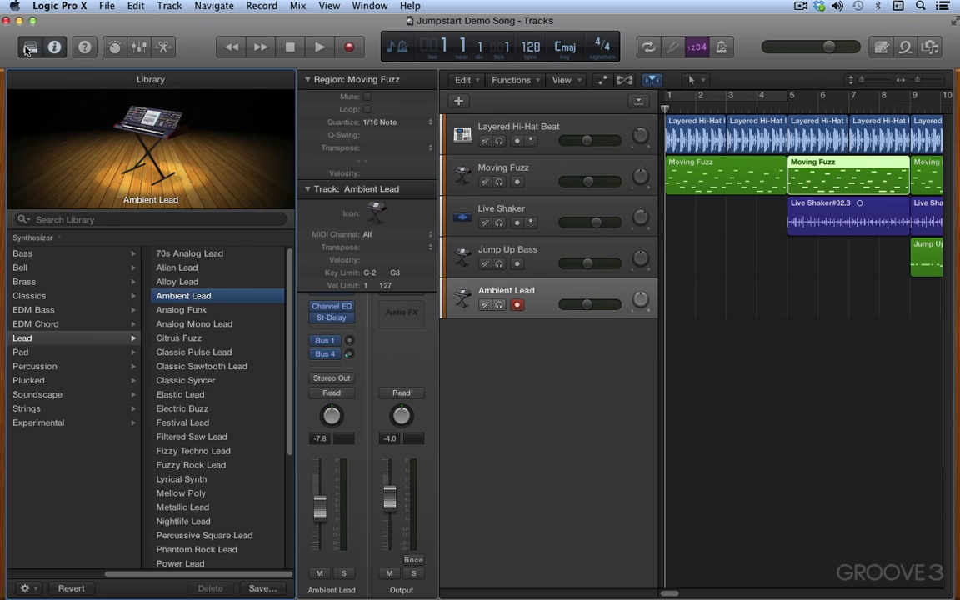
mouse_move(517, 169)
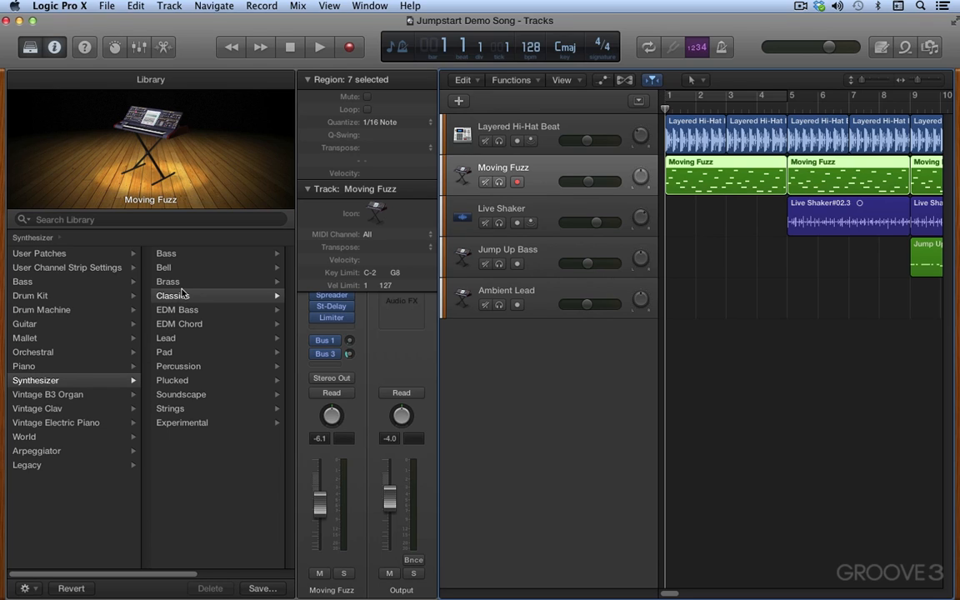
left_click(172, 296)
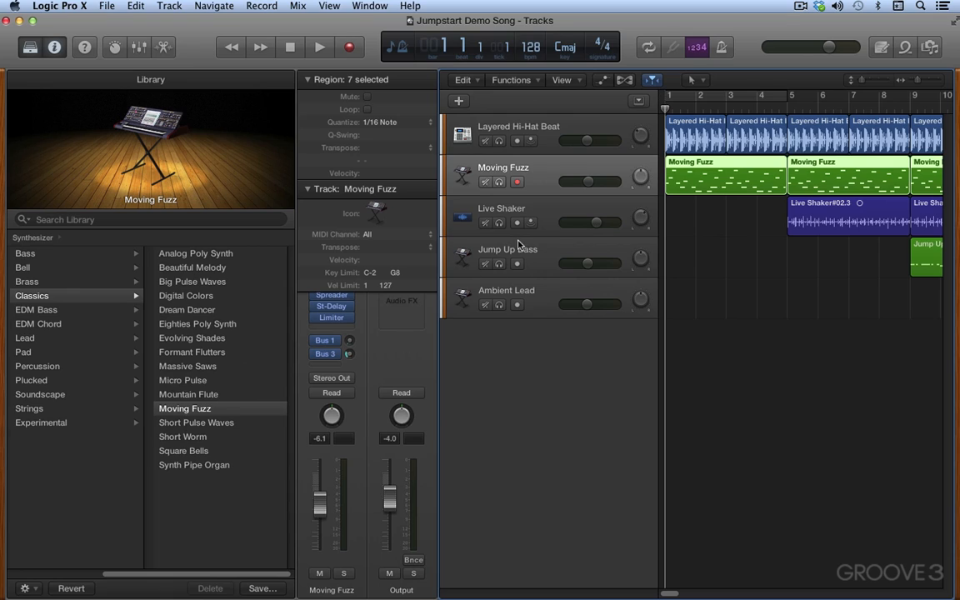
left_click(509, 249)
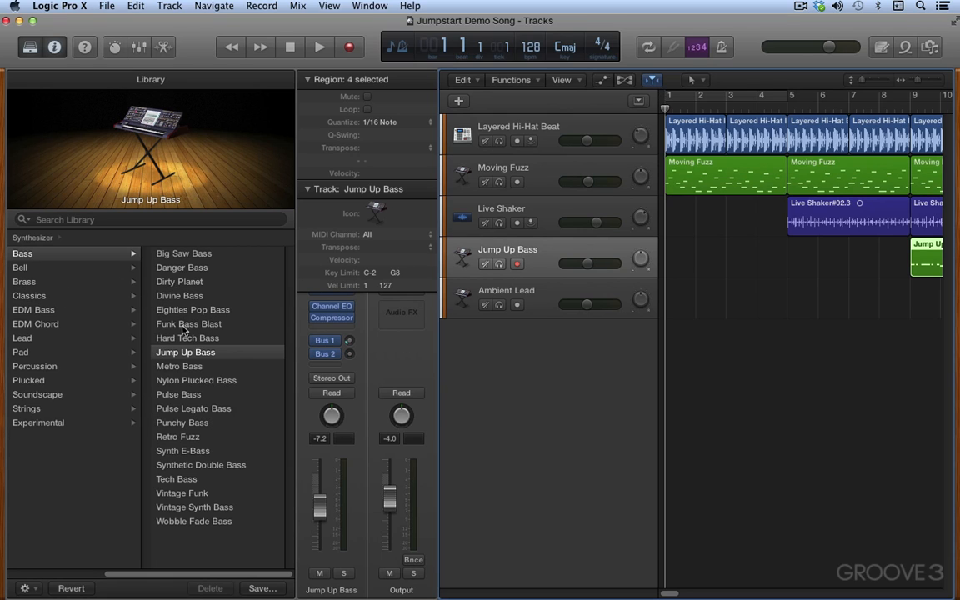
mouse_move(511, 133)
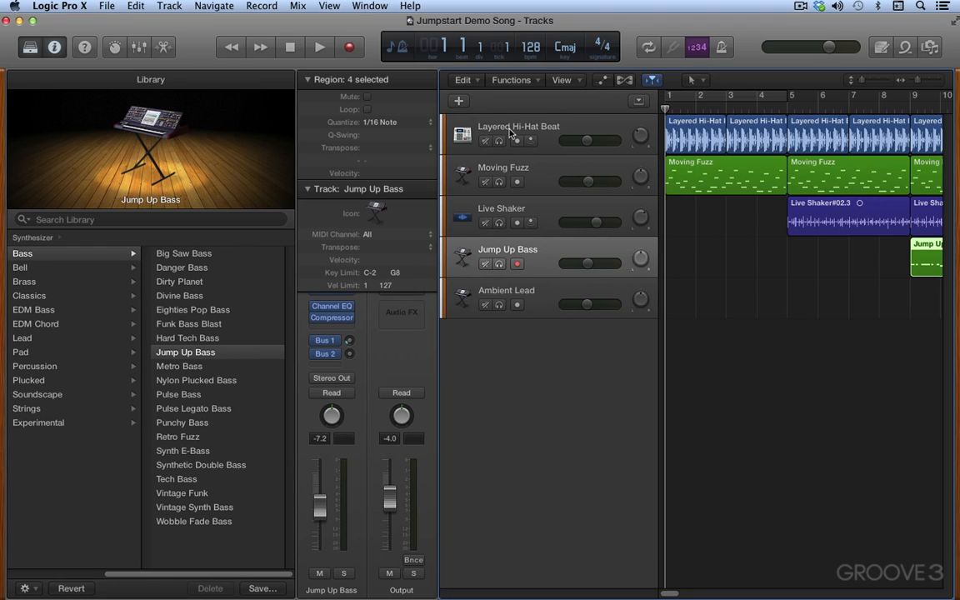
left_click(519, 134)
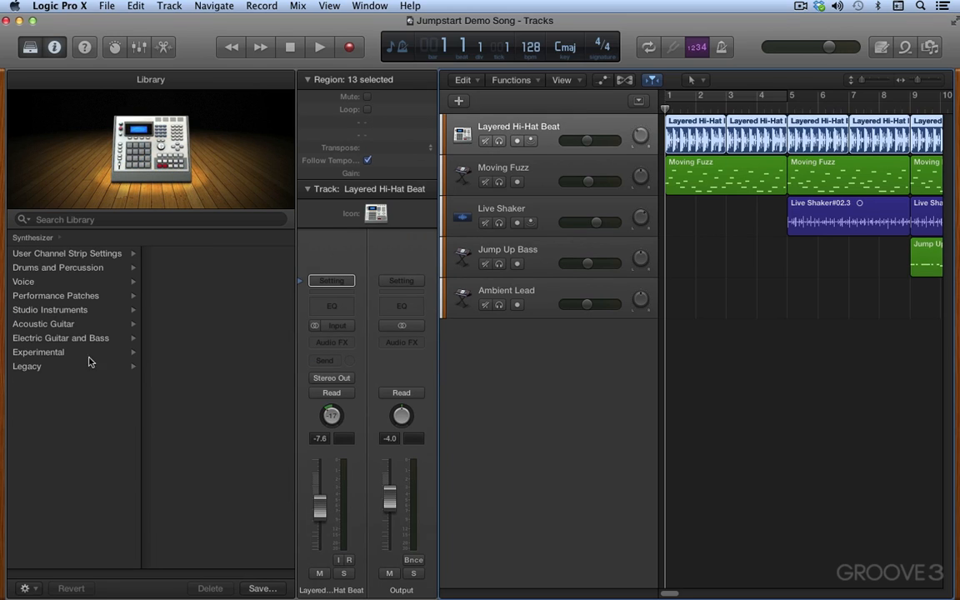
mouse_move(510, 425)
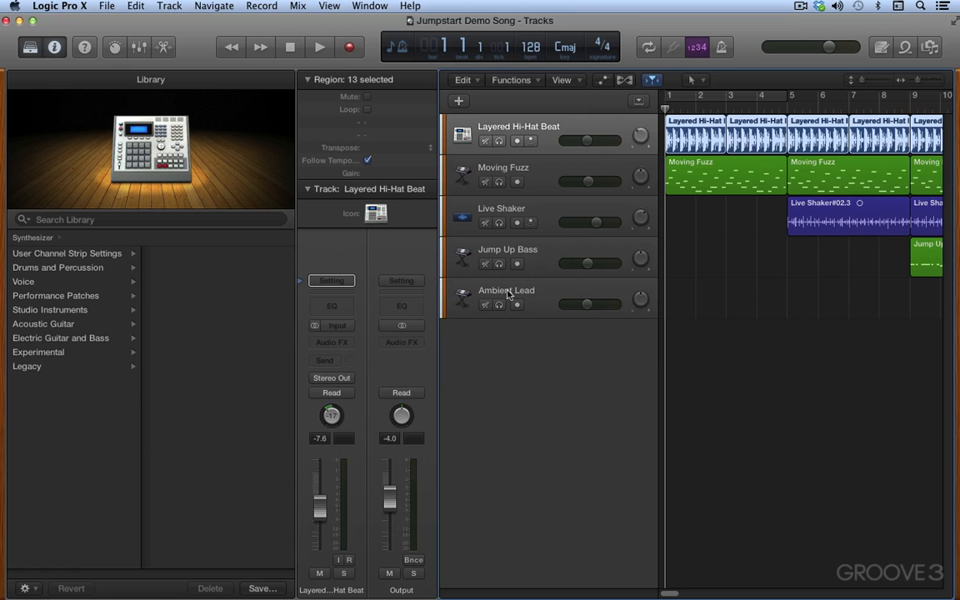
left_click(504, 167)
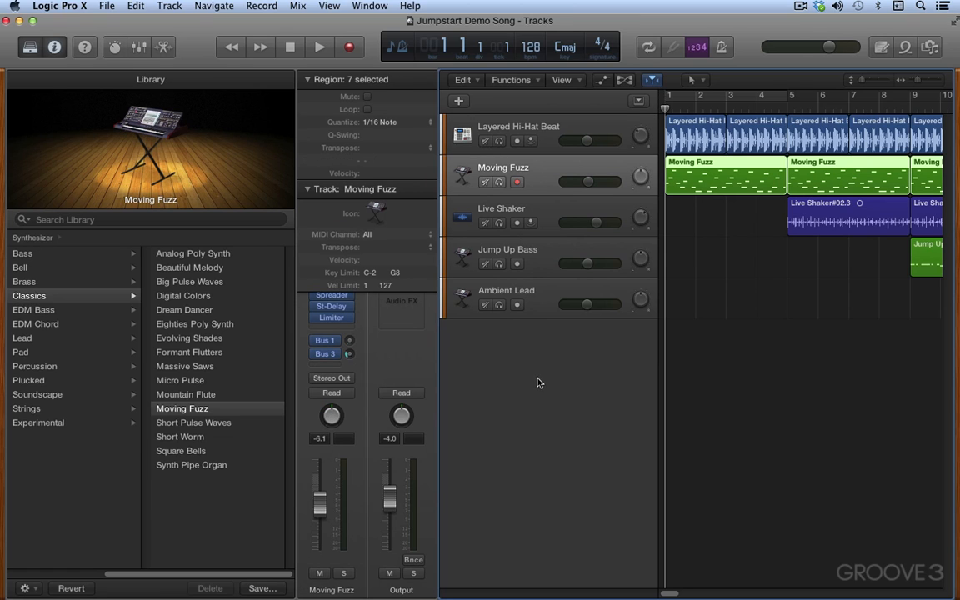
mouse_move(526, 409)
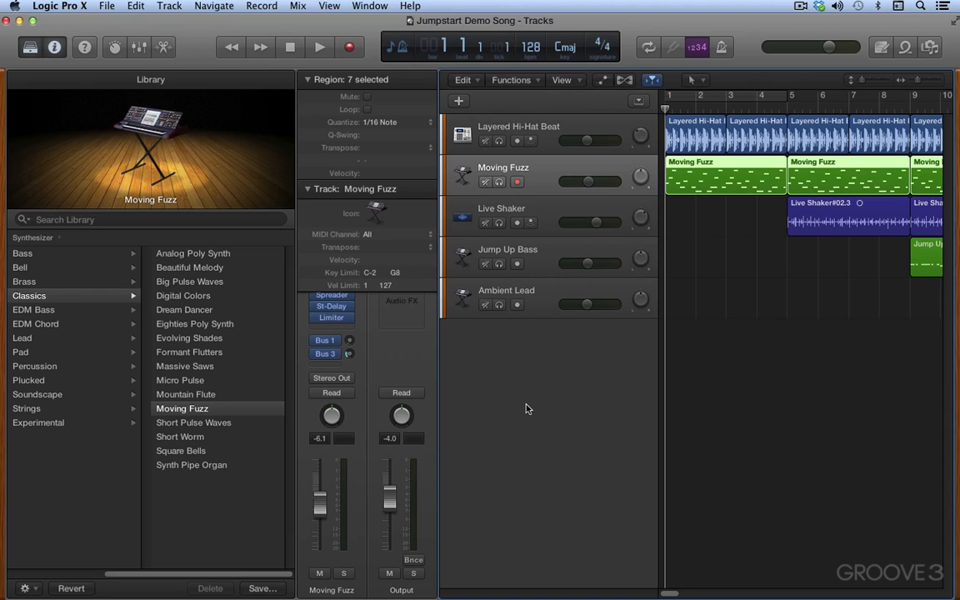
mouse_move(441, 281)
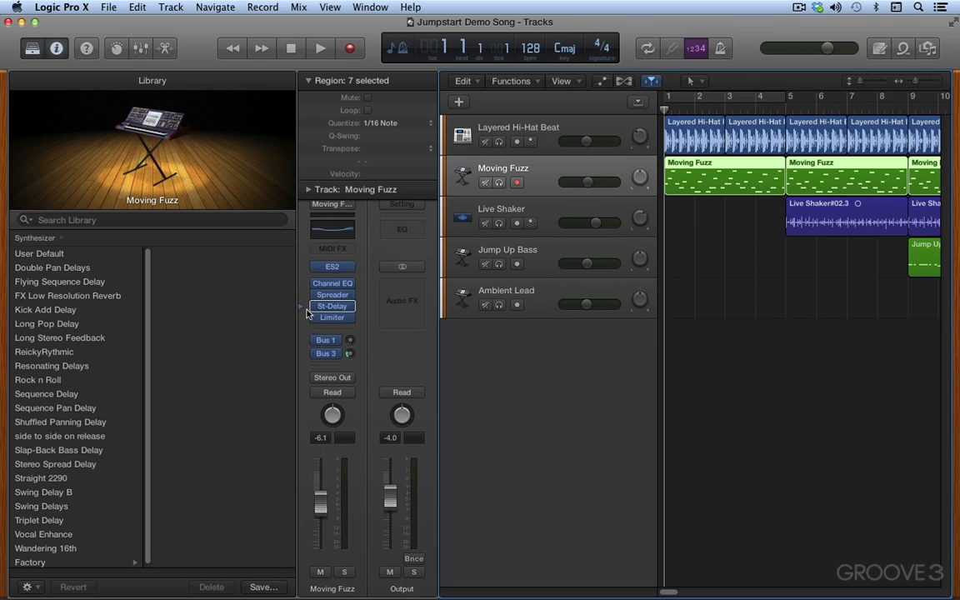
Step: Show the ES2 synthesizer presets for the Moving Fuzz track in the Library
left_click(332, 266)
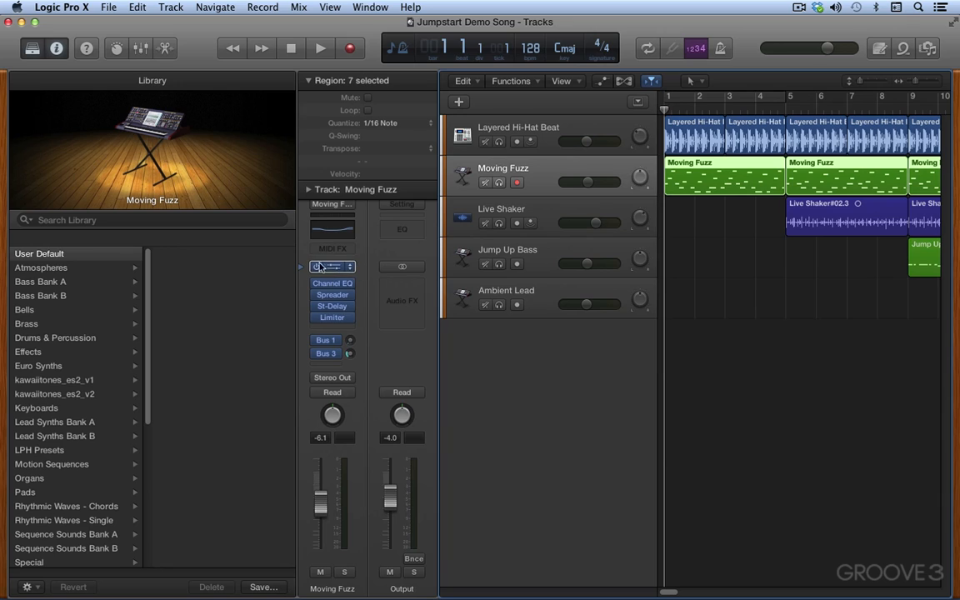
left_click(332, 266)
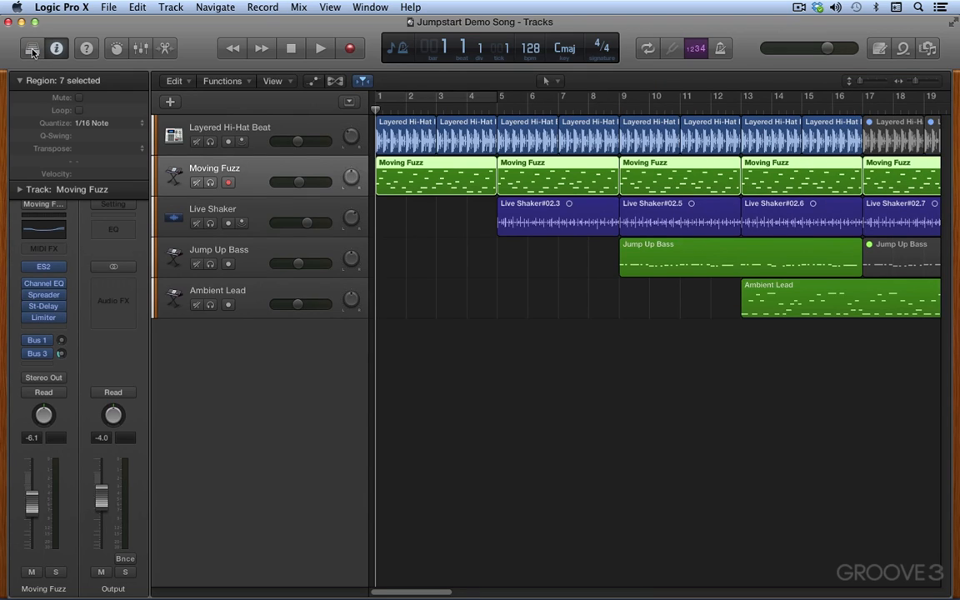
Step: Toggle the Inspector off and on, then select Layered Hi-Hat Beat, Moving Fuzz and Live Shaker#02.3 regions
left_click(56, 47)
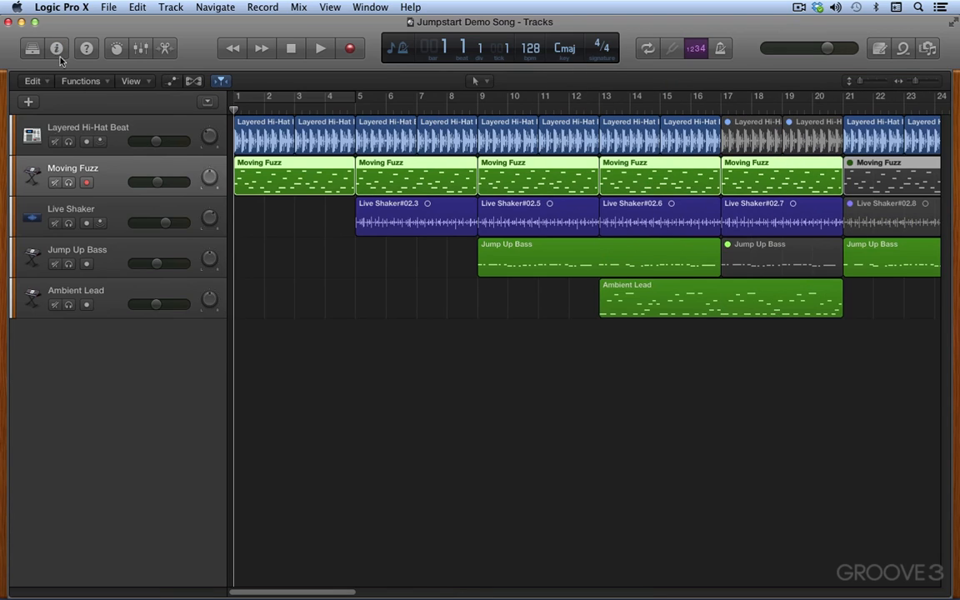
left_click(56, 47)
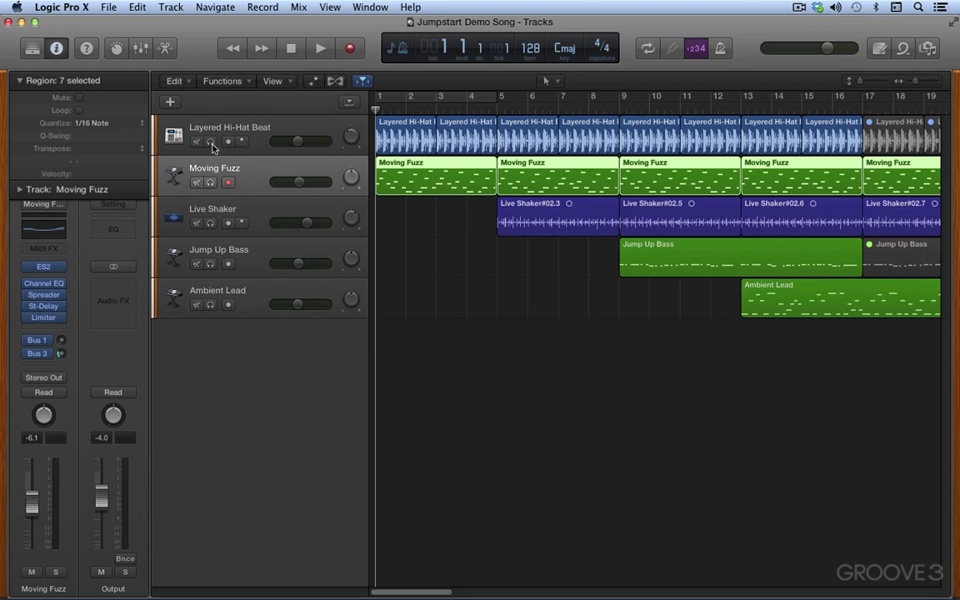
left_click(466, 138)
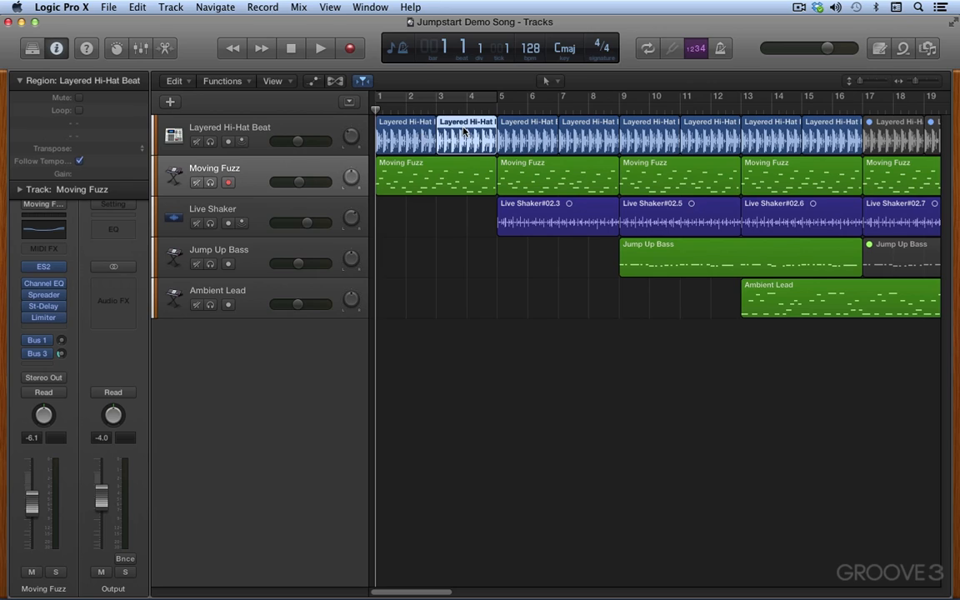
left_click(436, 176)
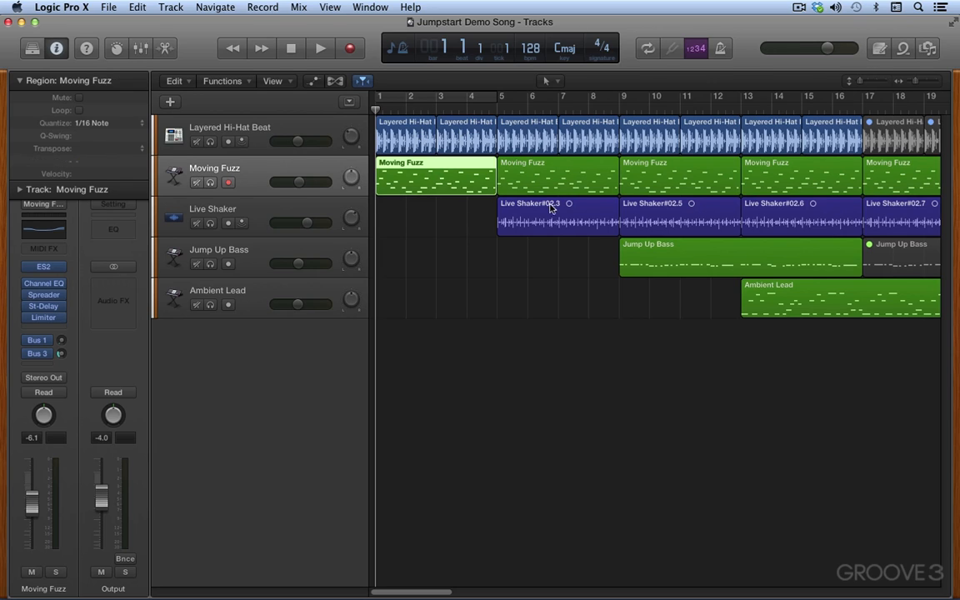
left_click(557, 221)
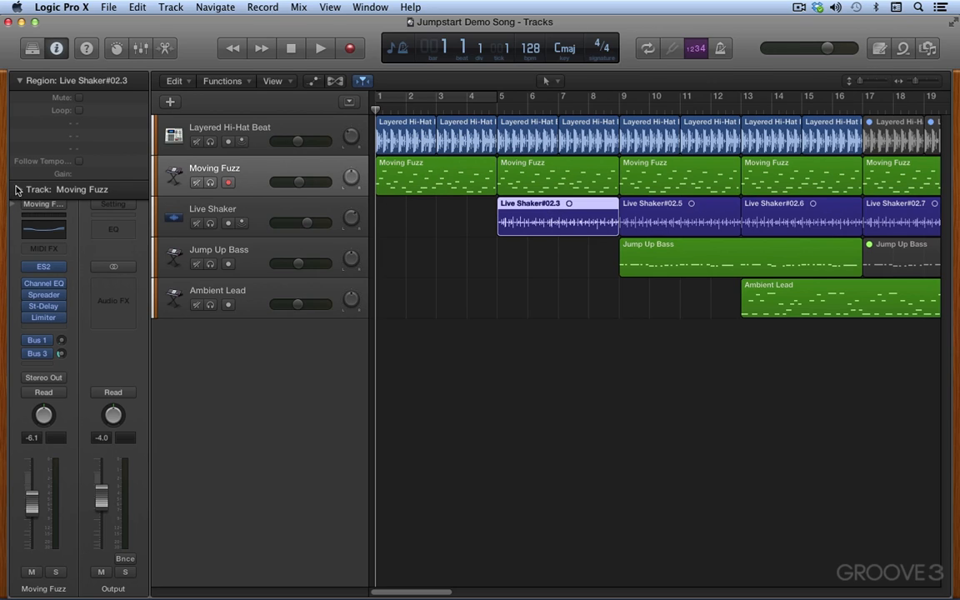
Step: Reveal the selected track's parameters, showing the Jump Up Bass channel strip with ES2, Channel EQ and Compressor
left_click(19, 190)
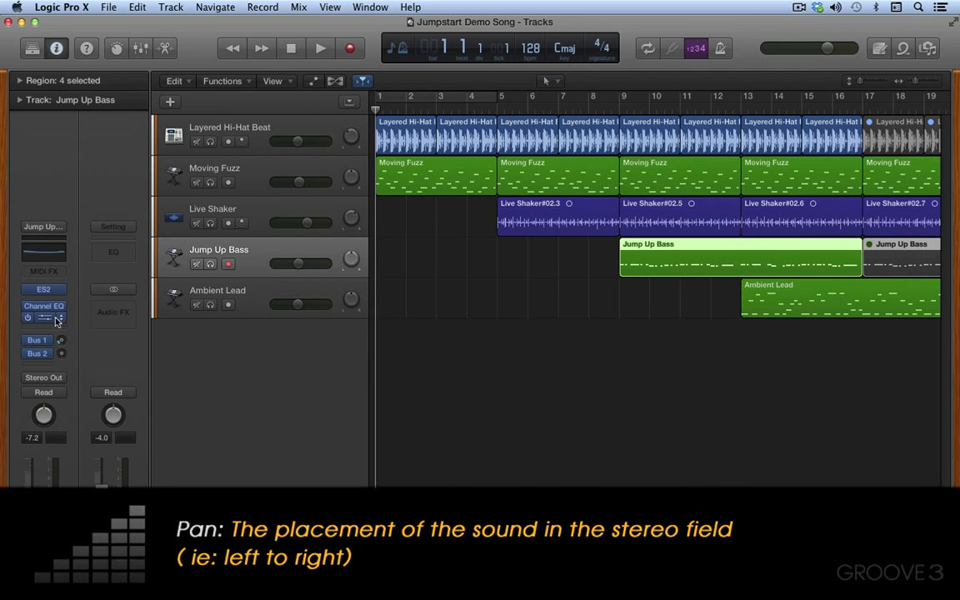
left_click(43, 317)
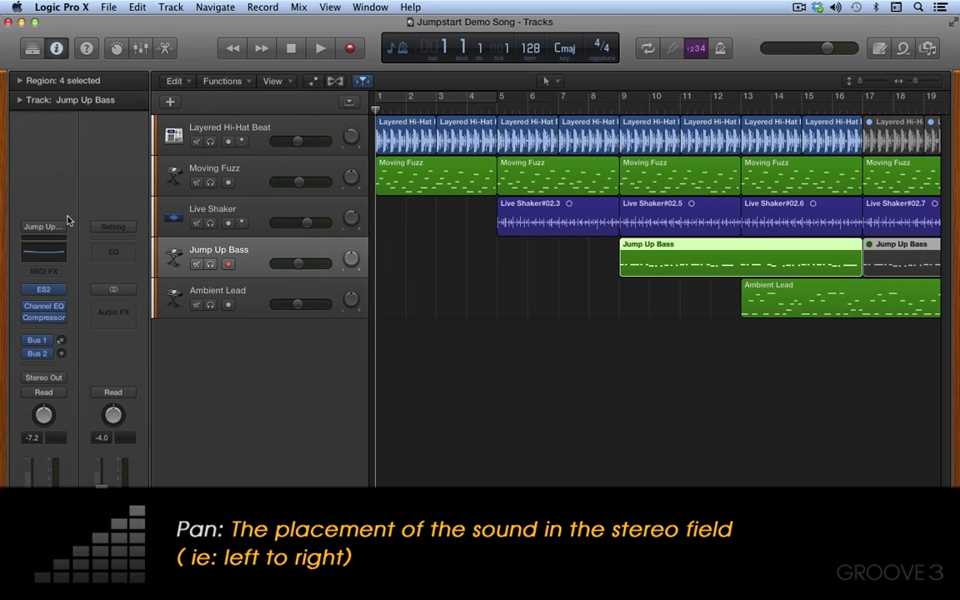
left_click(87, 47)
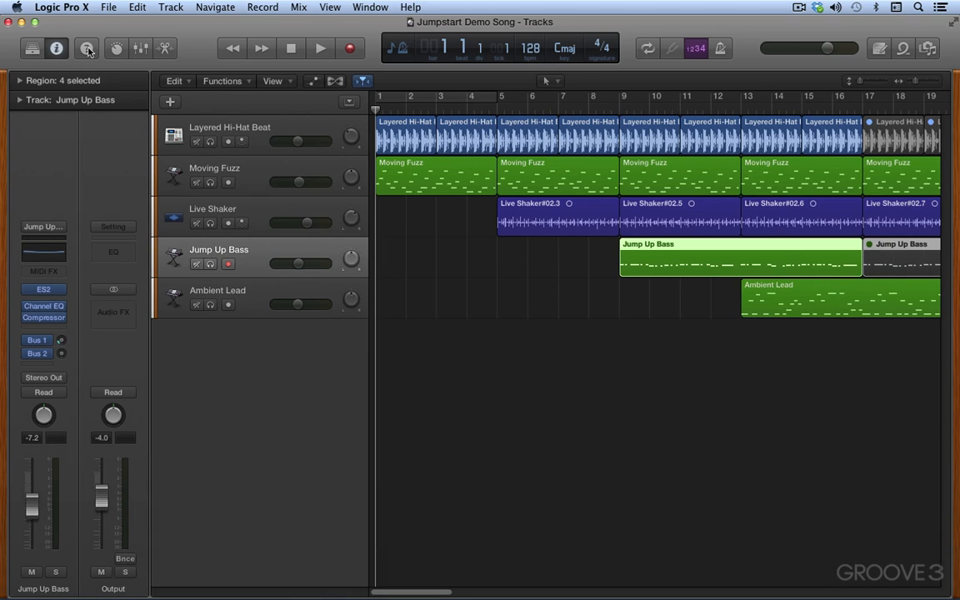
Step: Turn on Quick Help to explain interface items on hover
left_click(87, 48)
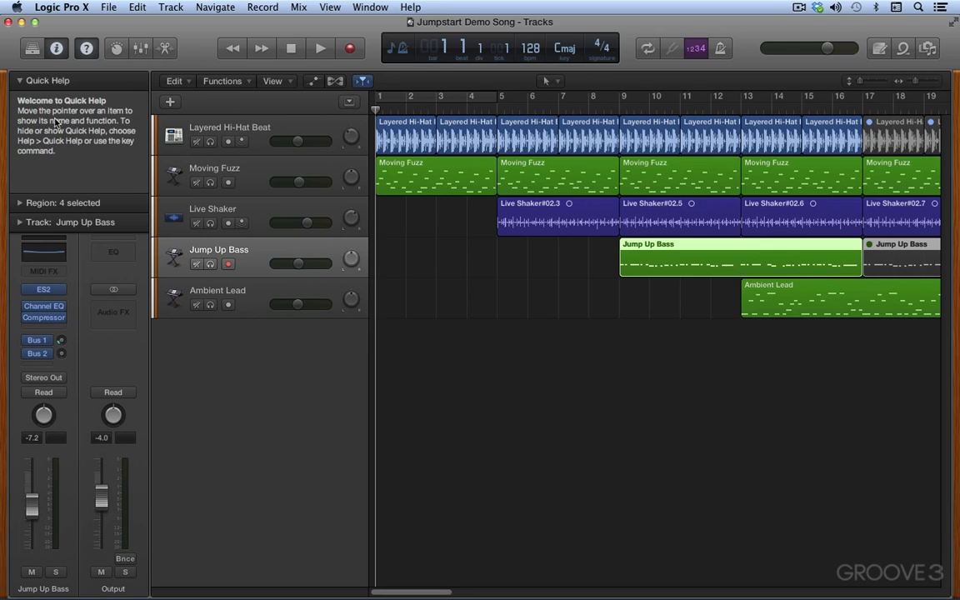
mouse_move(542, 210)
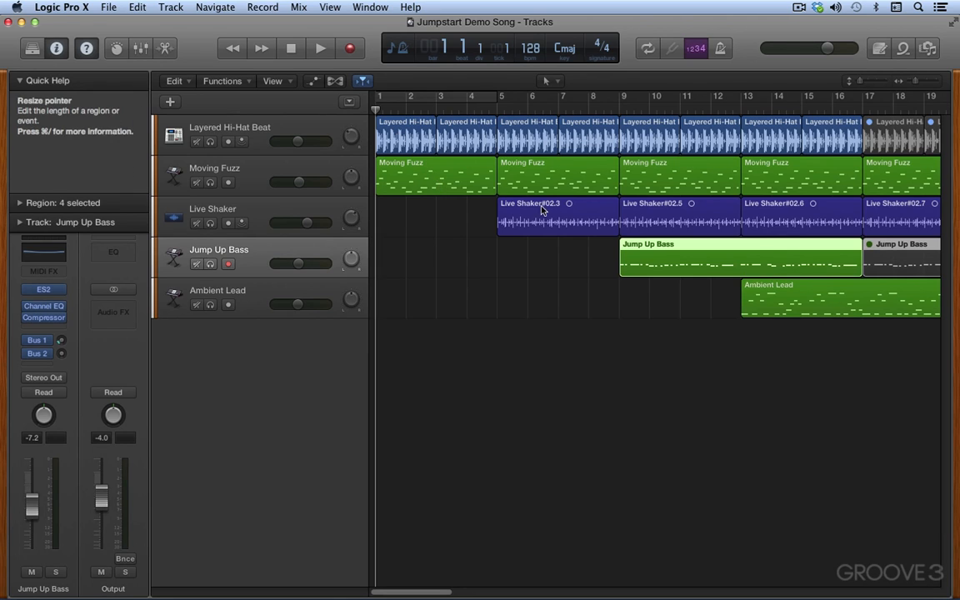
mouse_move(617, 70)
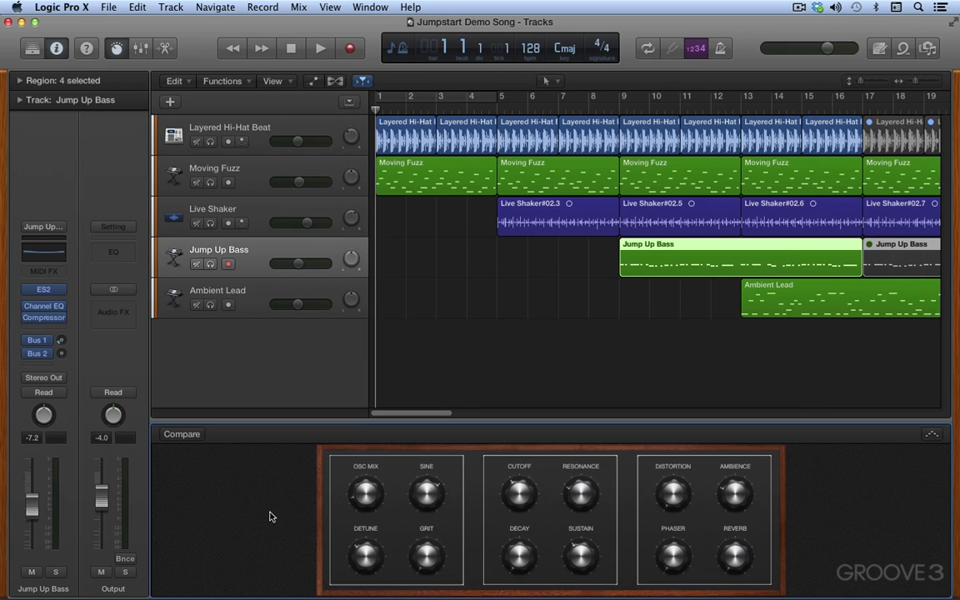
mouse_move(287, 533)
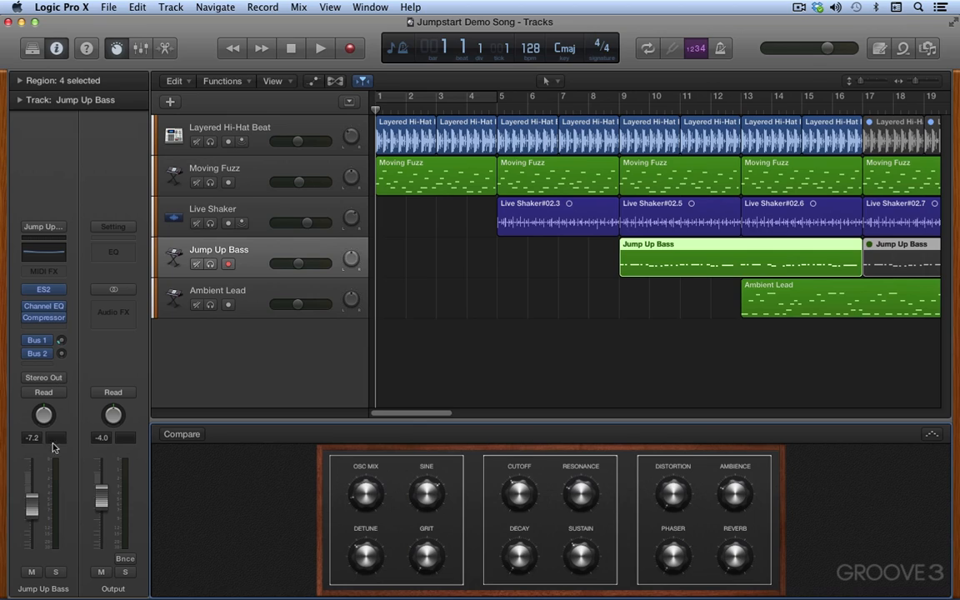
mouse_move(509, 486)
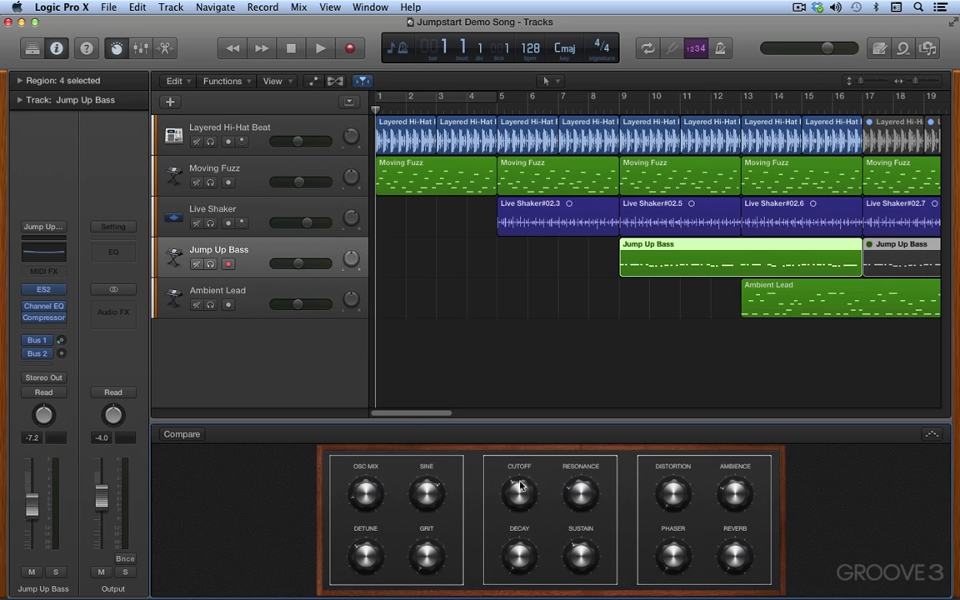
mouse_move(211, 160)
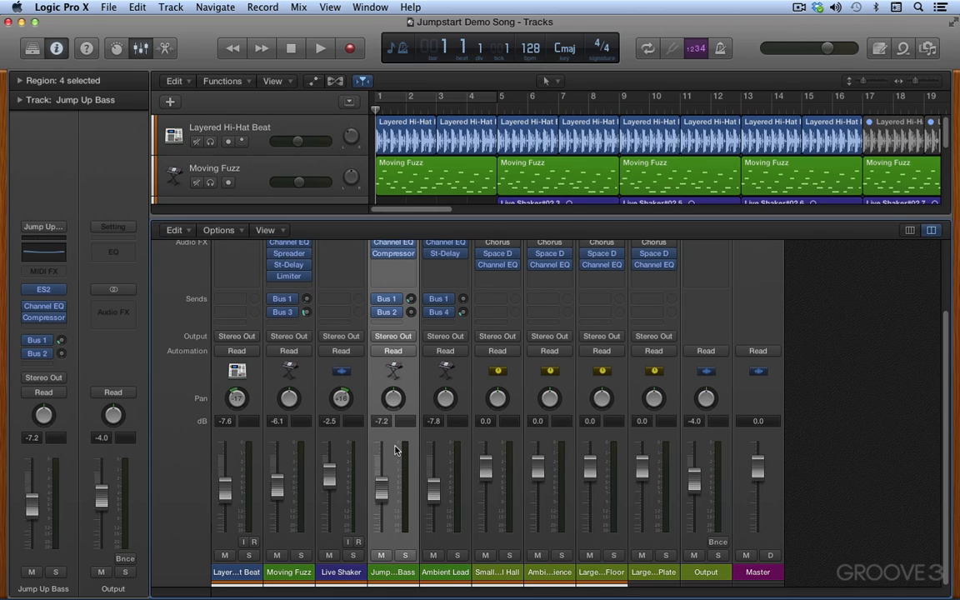
mouse_move(502, 476)
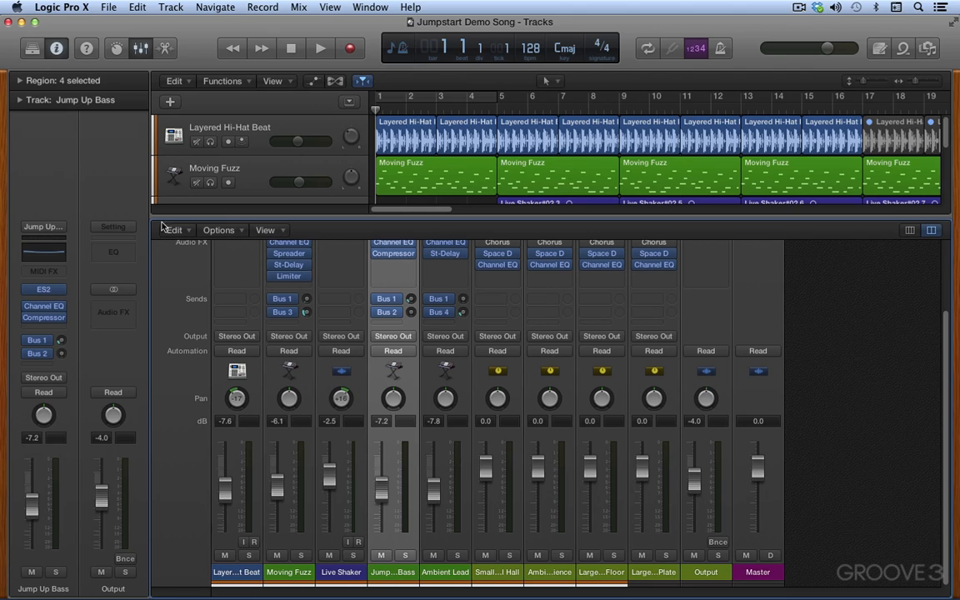
mouse_move(102, 206)
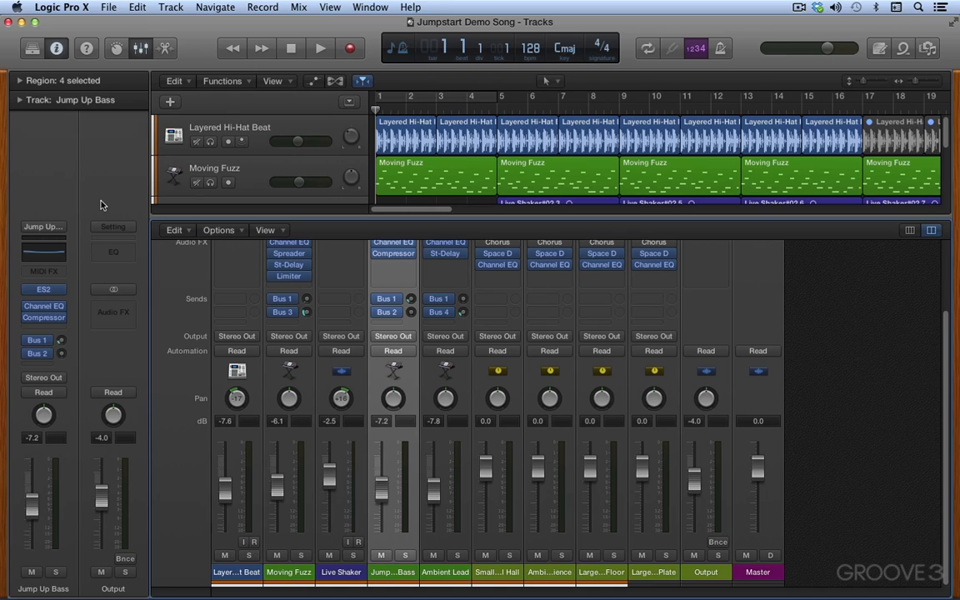
mouse_move(433, 371)
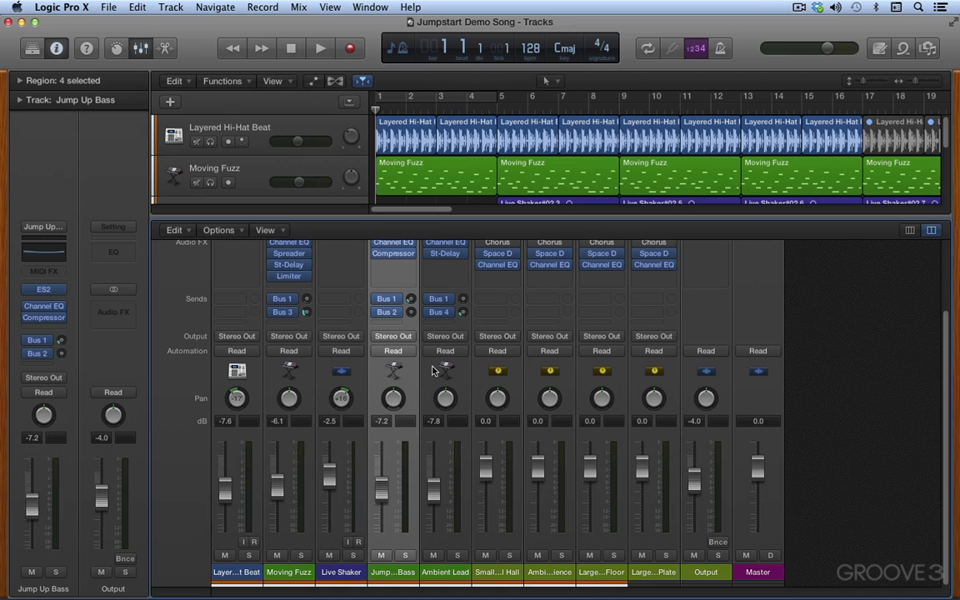
mouse_move(570, 540)
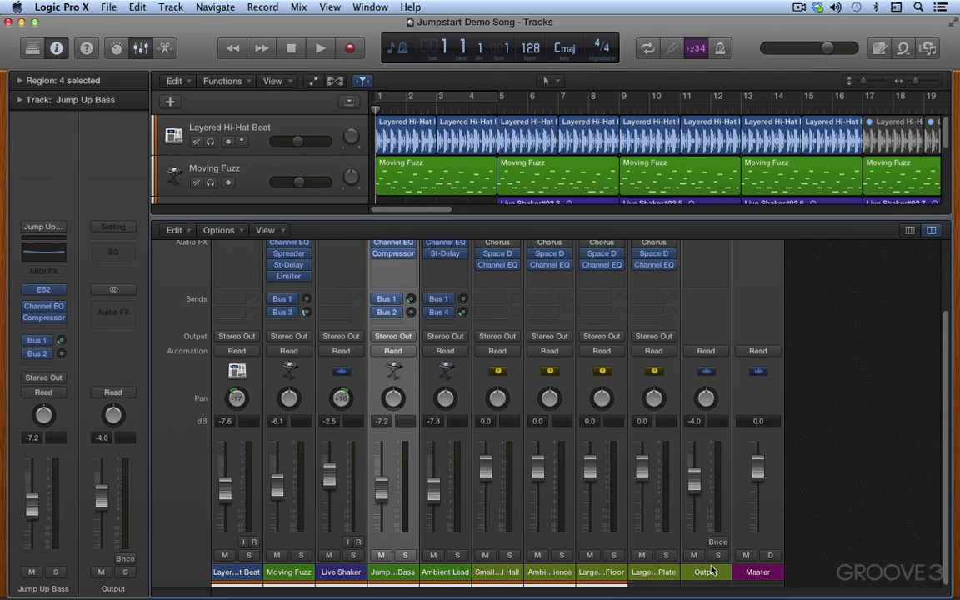
mouse_move(421, 230)
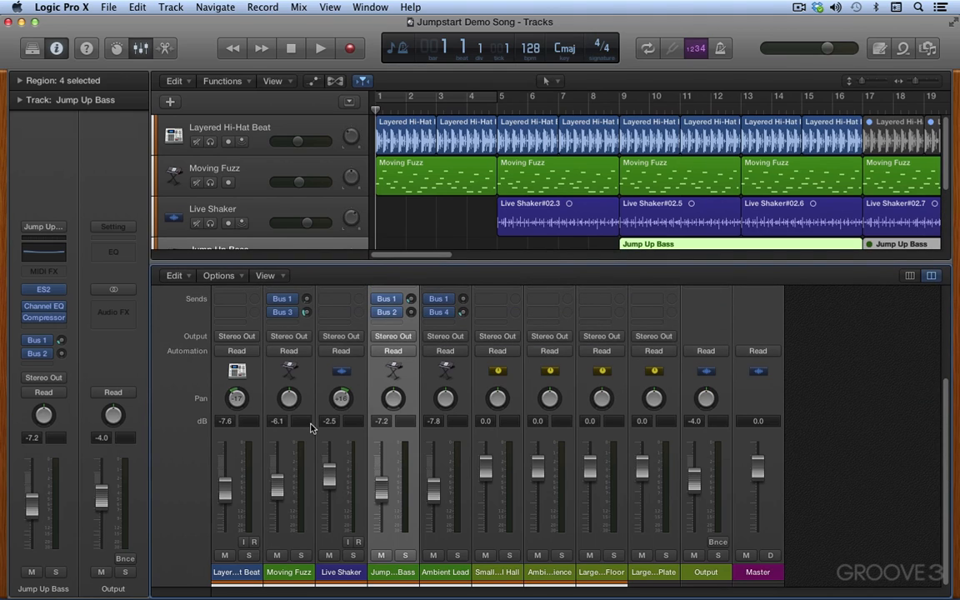
mouse_move(236, 399)
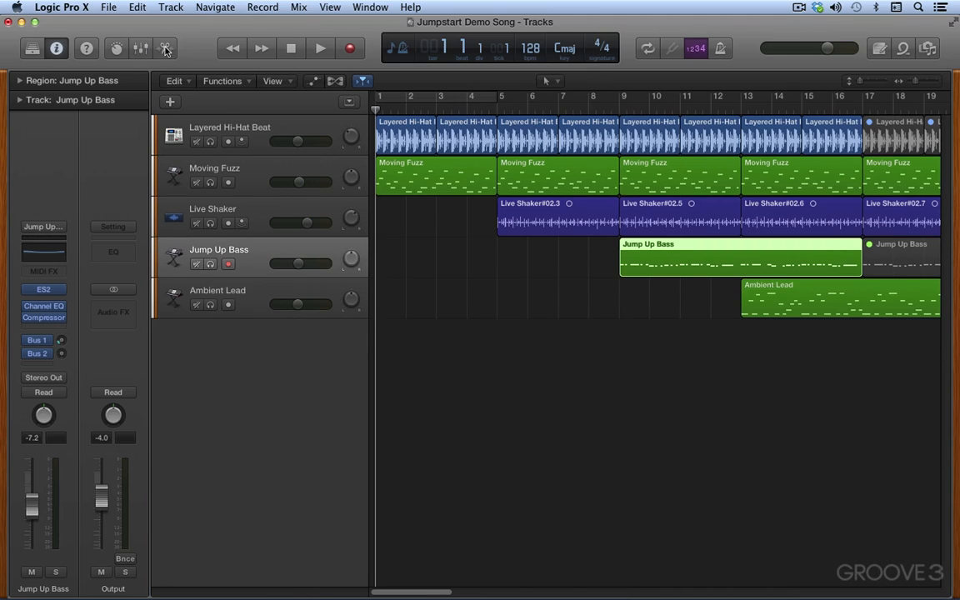
Step: Show the Piano Roll for Jump Up Bass, then view the Ambient Lead region's notes
left_click(165, 48)
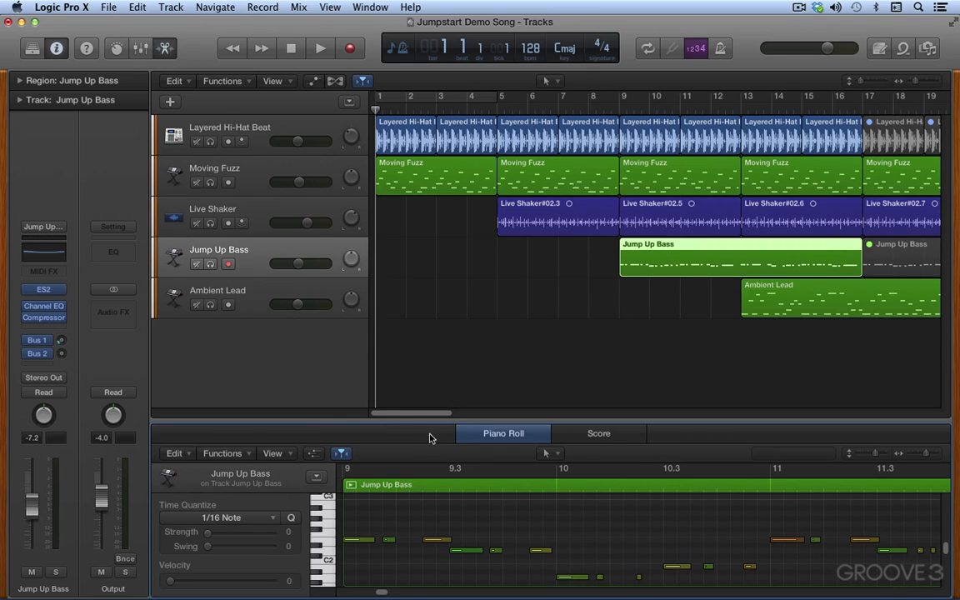
mouse_move(332, 409)
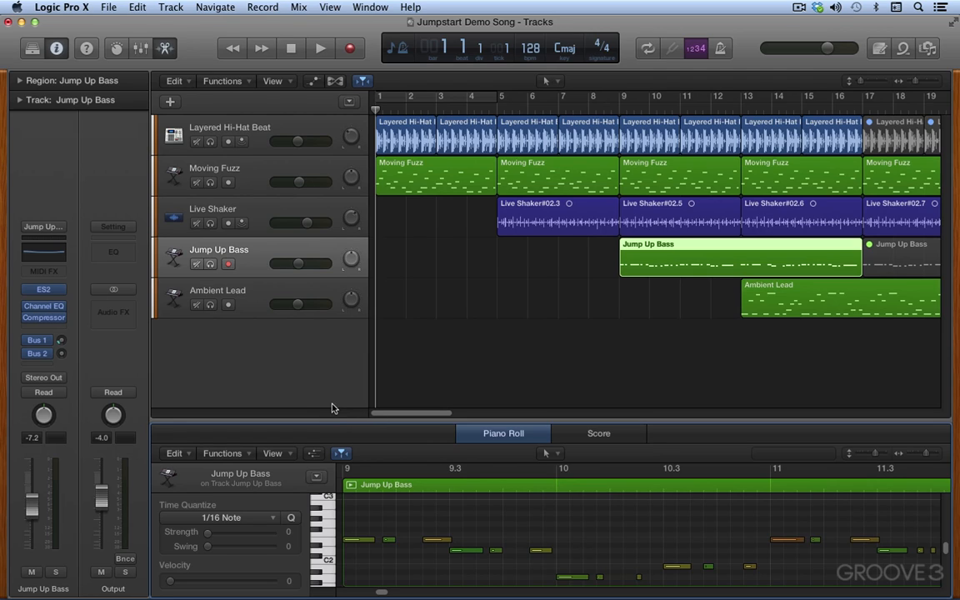
mouse_move(440, 460)
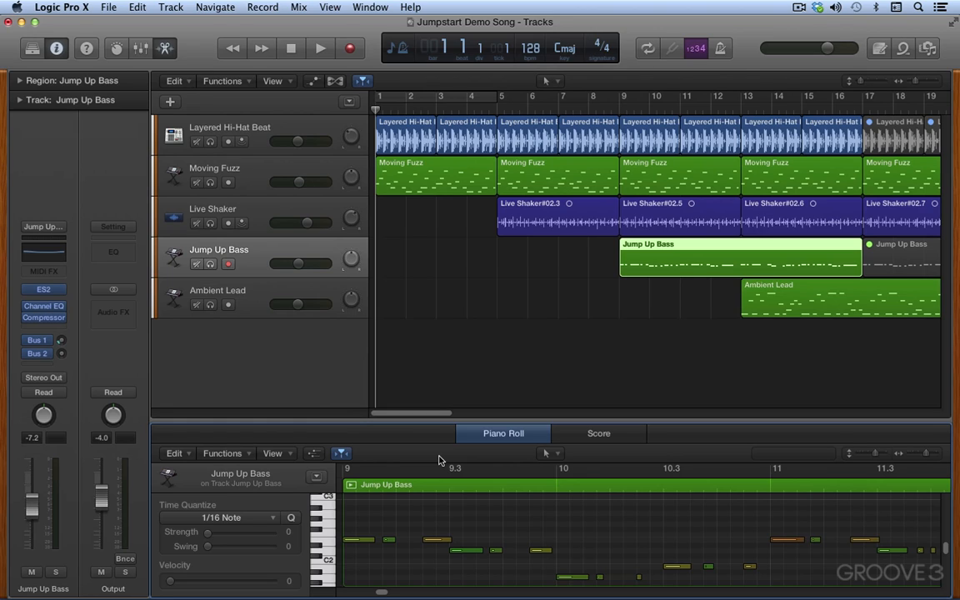
mouse_move(487, 508)
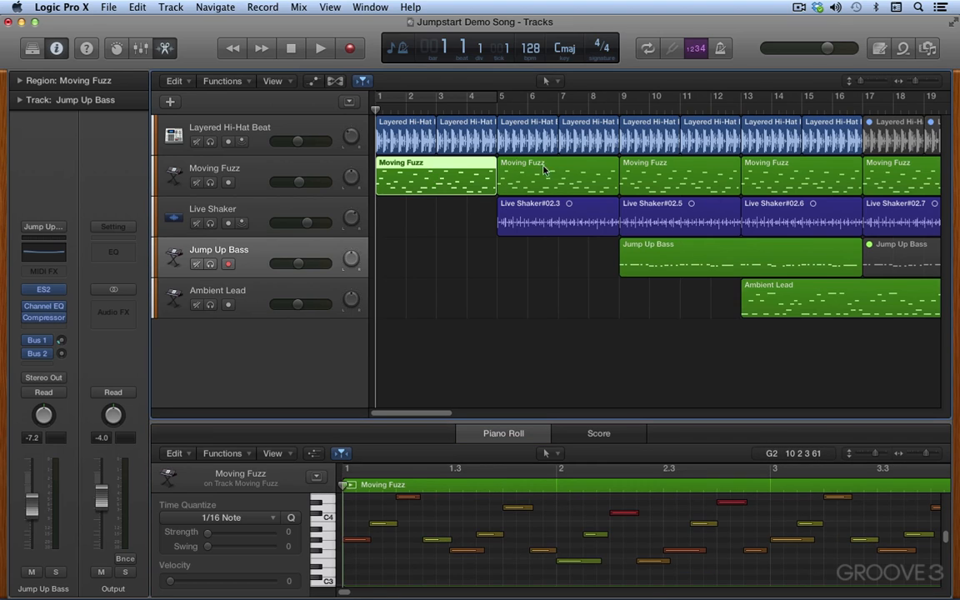
left_click(740, 255)
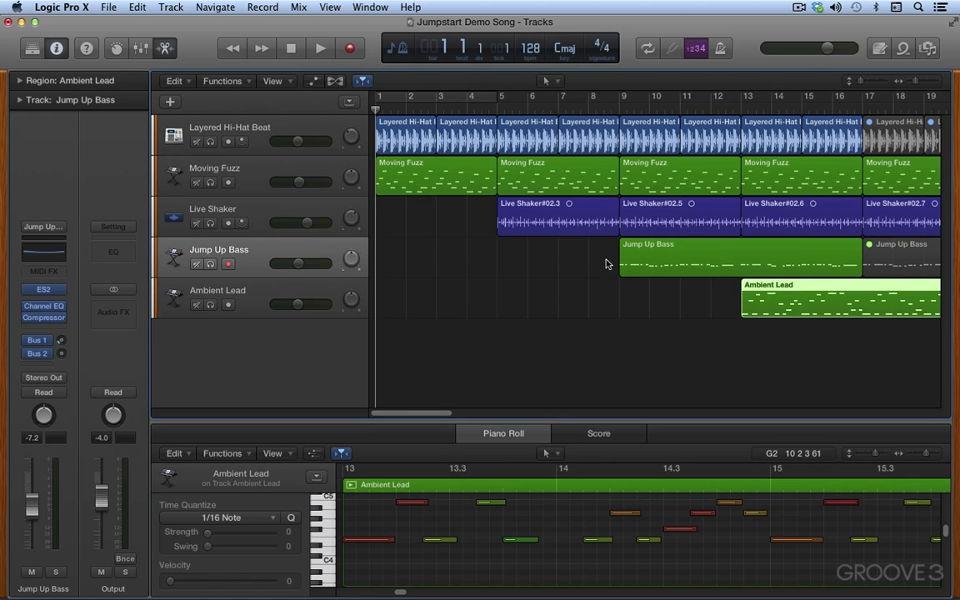
Step: Switch the editor to Score notation and view Moving Fuzz then Ambient Lead as staff notation
left_click(599, 432)
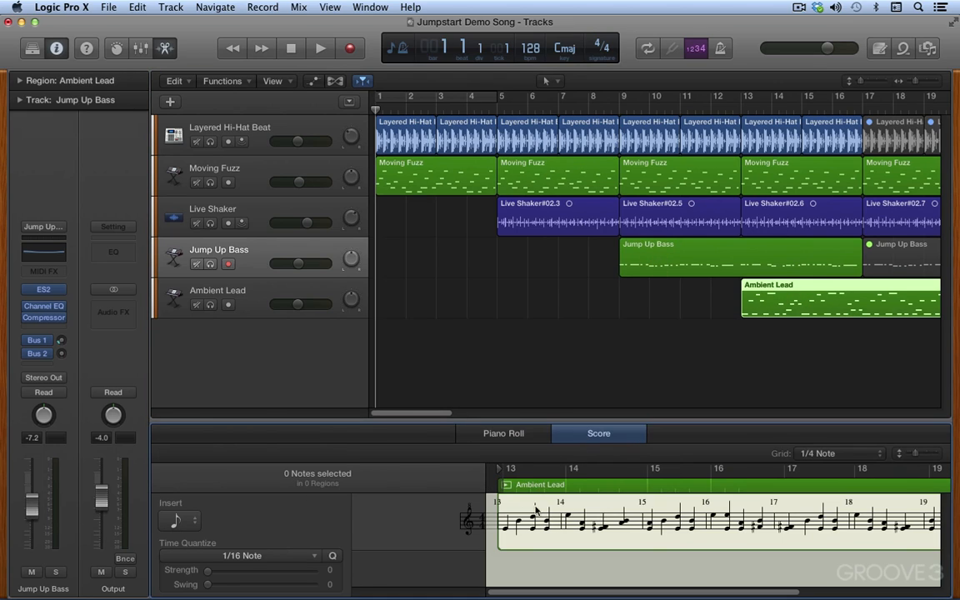
mouse_move(581, 516)
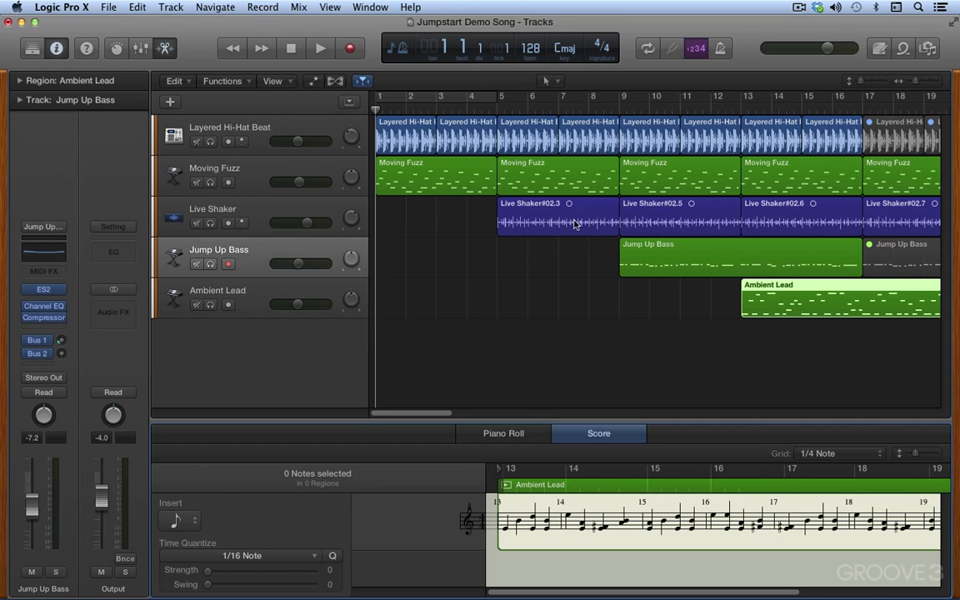
left_click(435, 175)
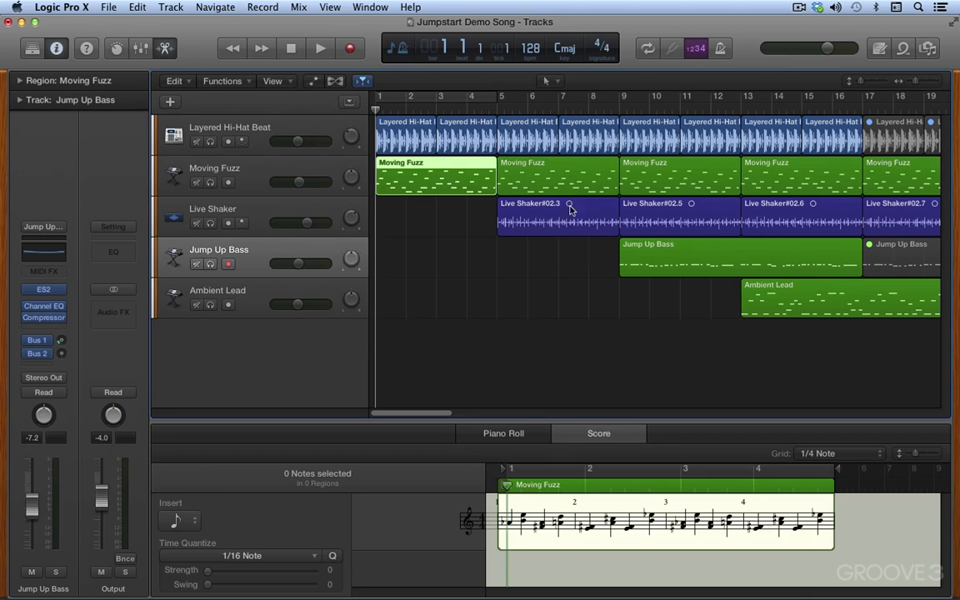
left_click(839, 301)
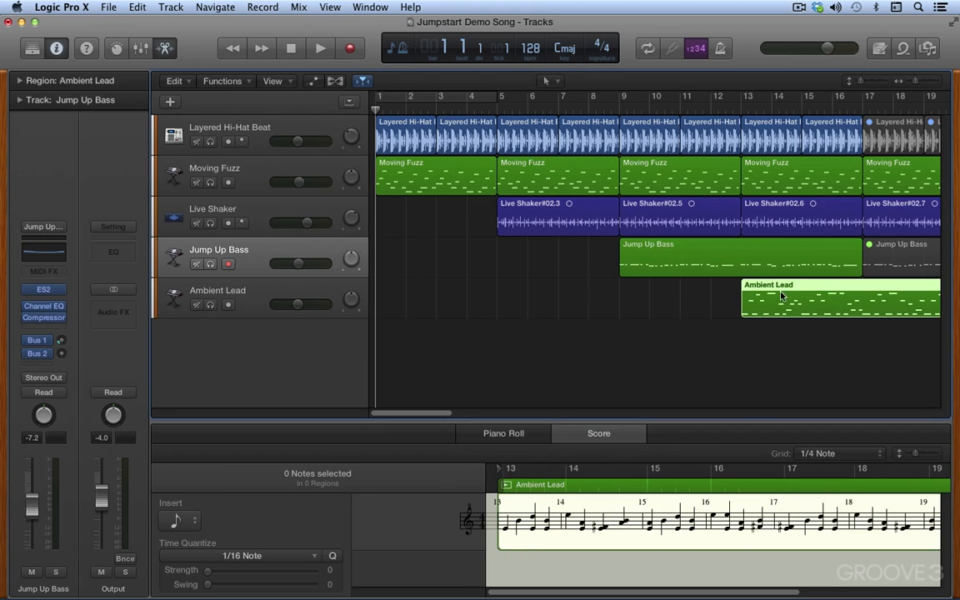
mouse_move(378, 231)
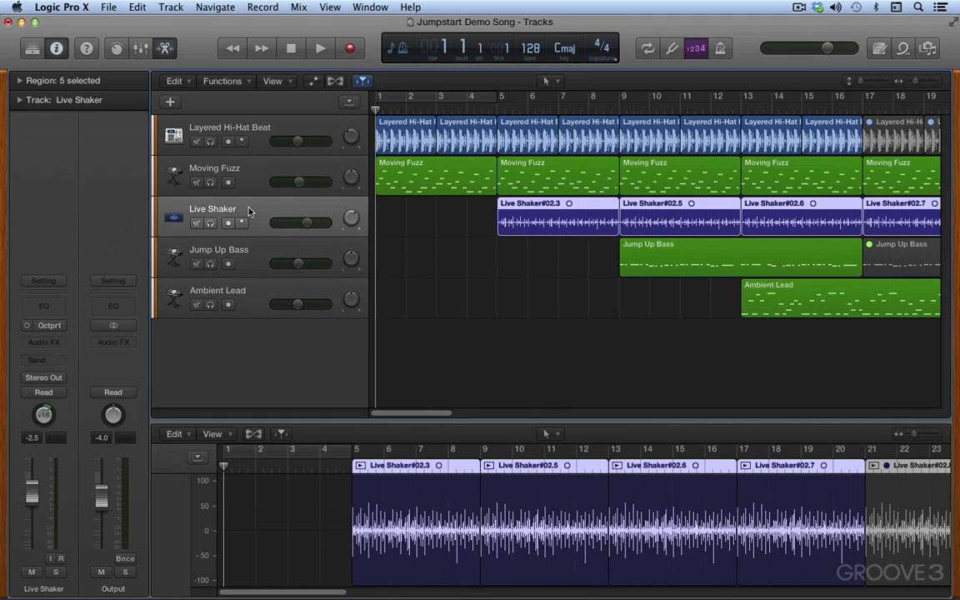
mouse_move(556, 444)
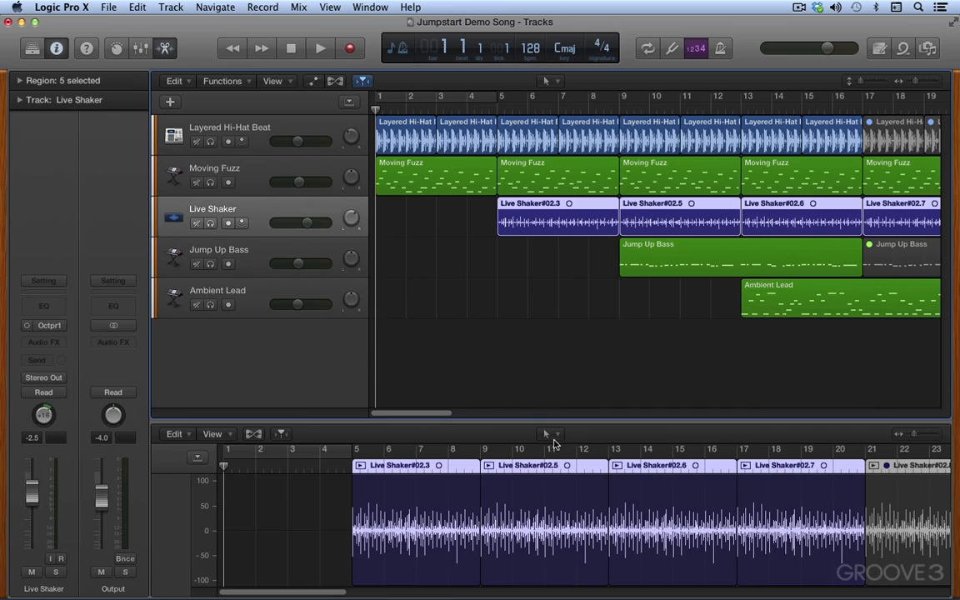
mouse_move(550, 436)
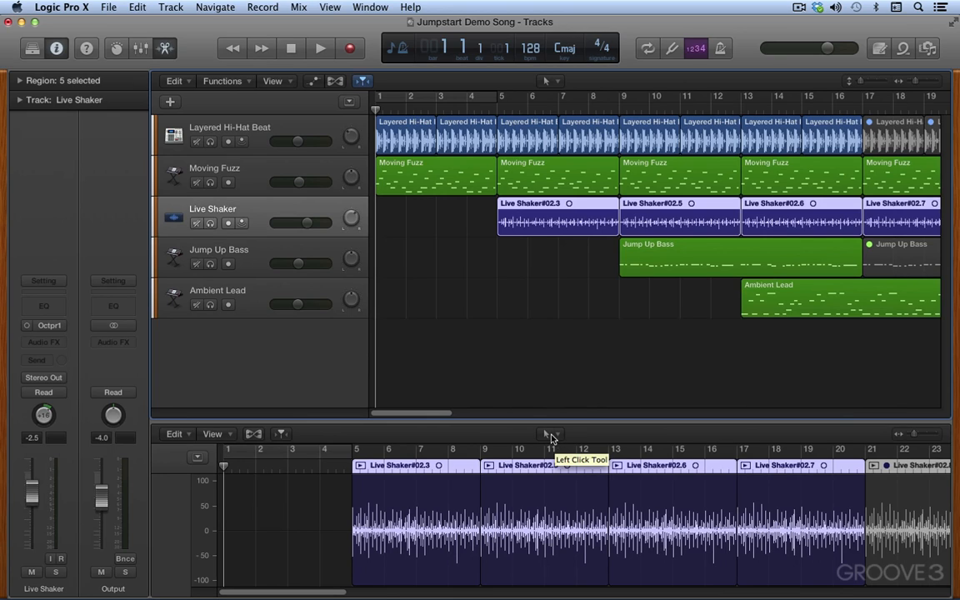
mouse_move(538, 206)
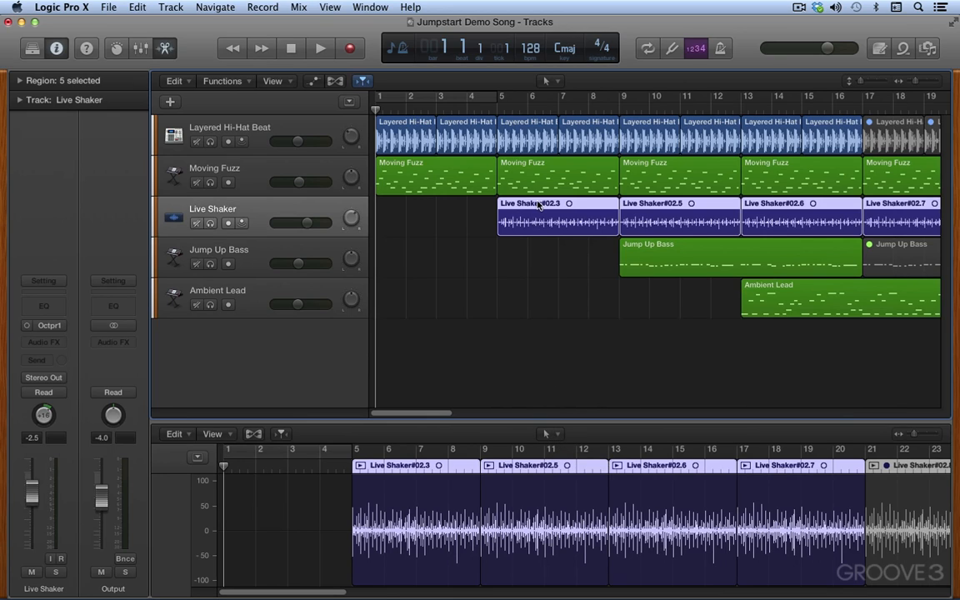
Step: Select only the Live Shaker#02.5 region in the tracks area and audio editor
left_click(679, 203)
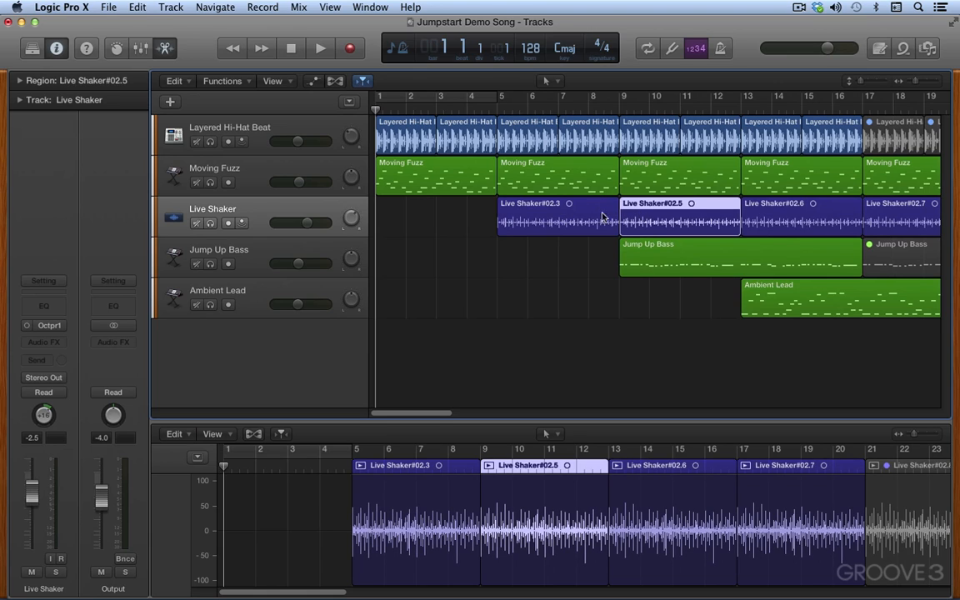
mouse_move(492, 230)
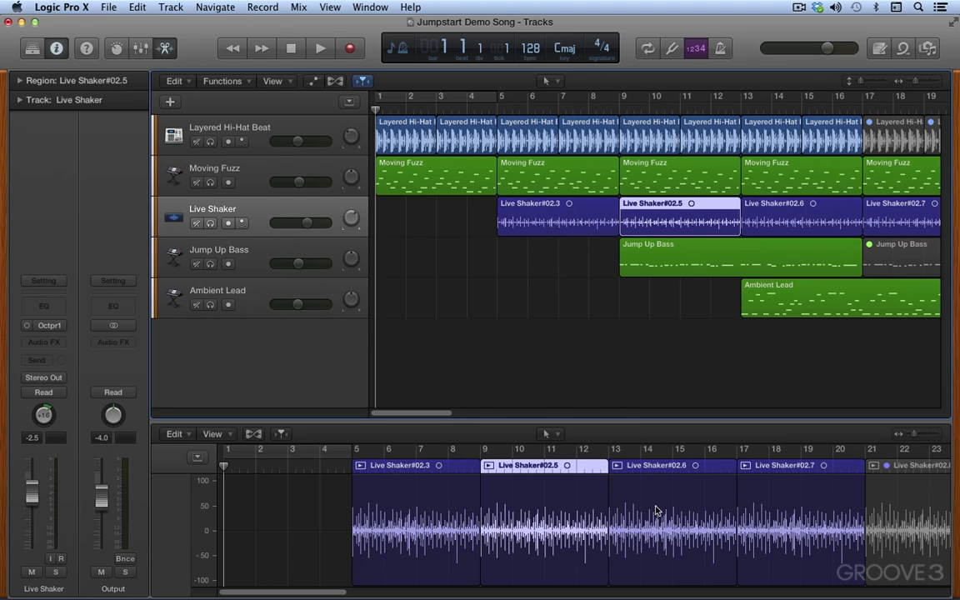
mouse_move(466, 282)
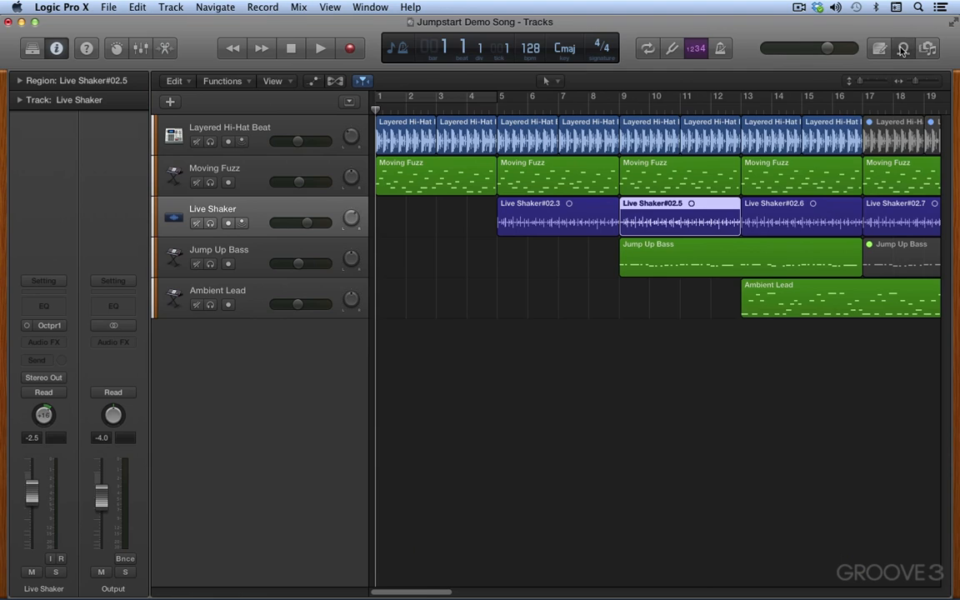
Step: Open the Apple Loops browser beside the tracks
left_click(904, 48)
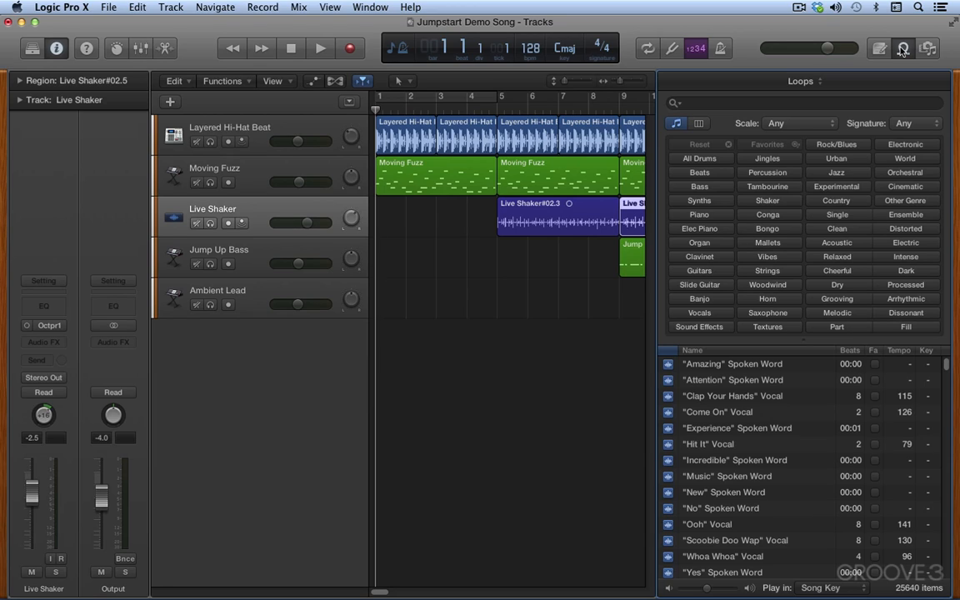
mouse_move(582, 277)
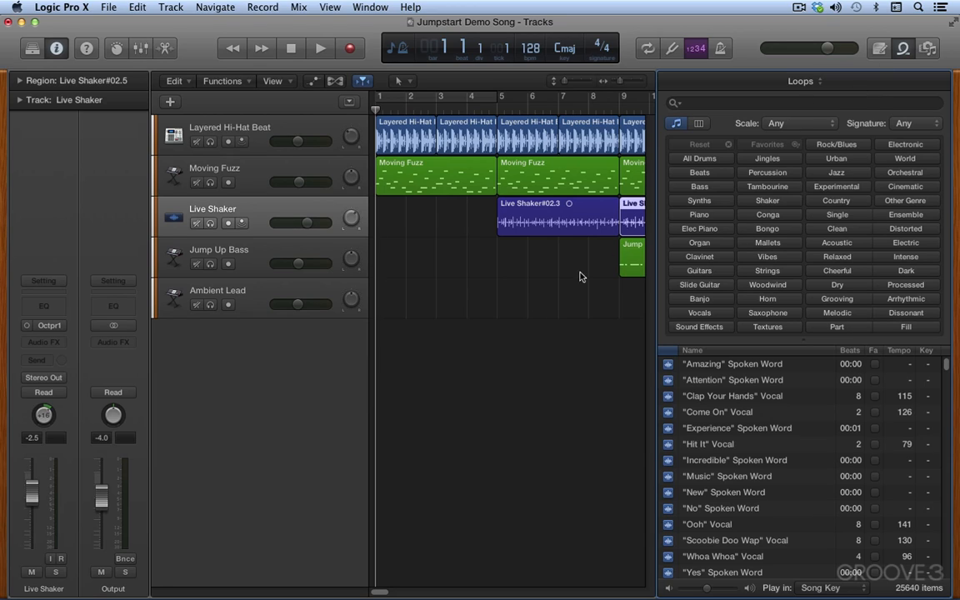
mouse_move(497, 415)
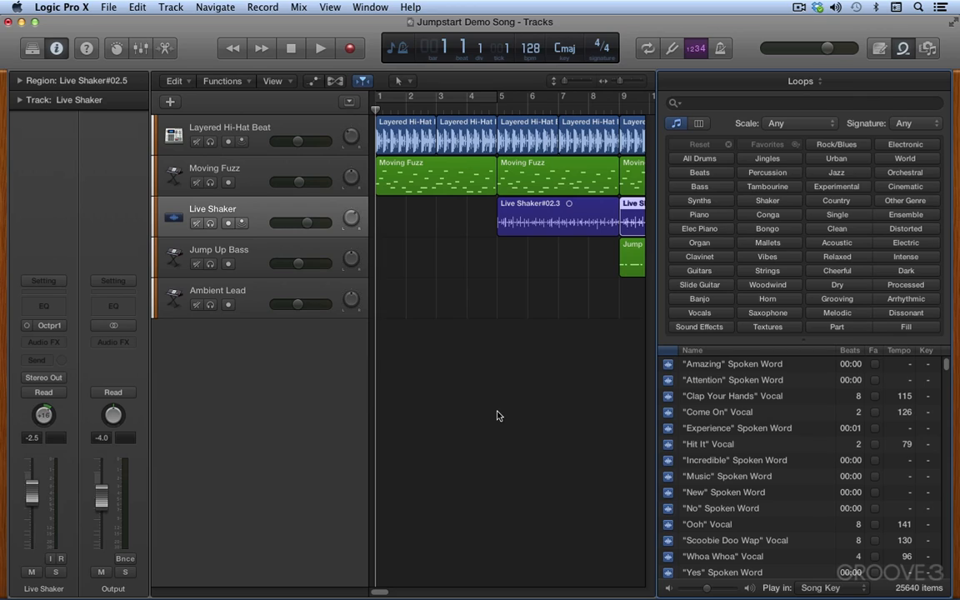
mouse_move(393, 112)
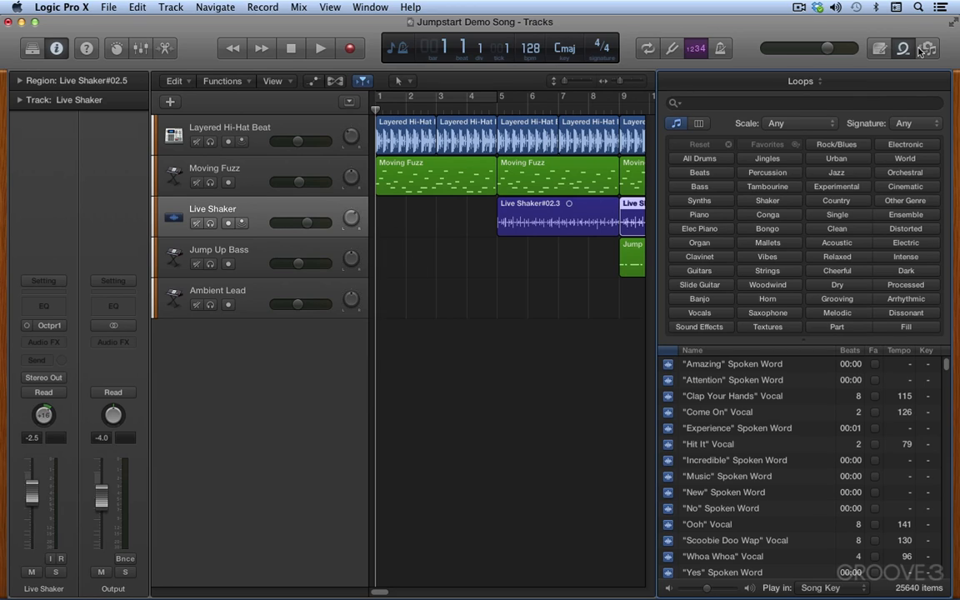
Step: Show the Media browser with the iTunes audio library in place of the Loops browser
left_click(928, 47)
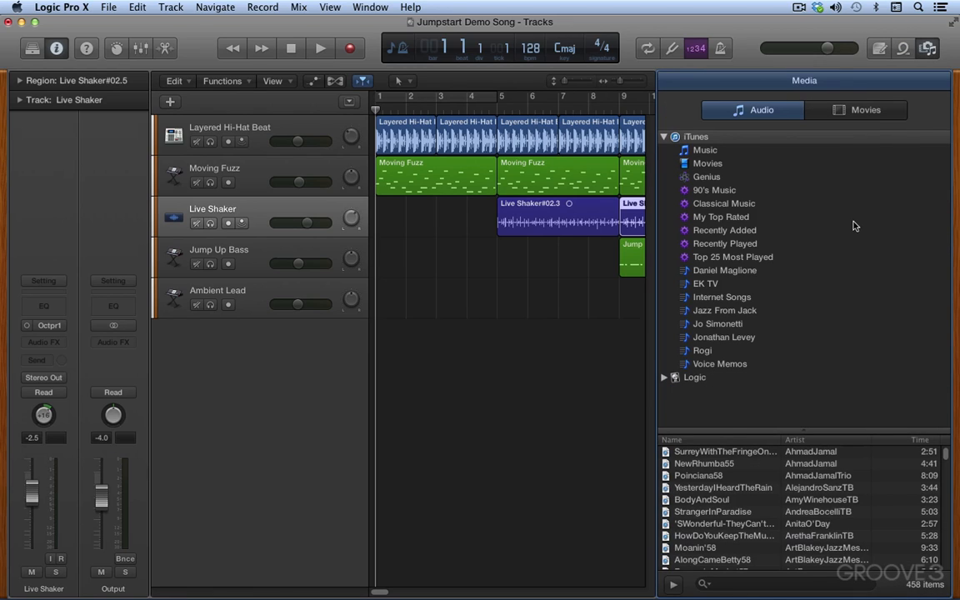
mouse_move(863, 241)
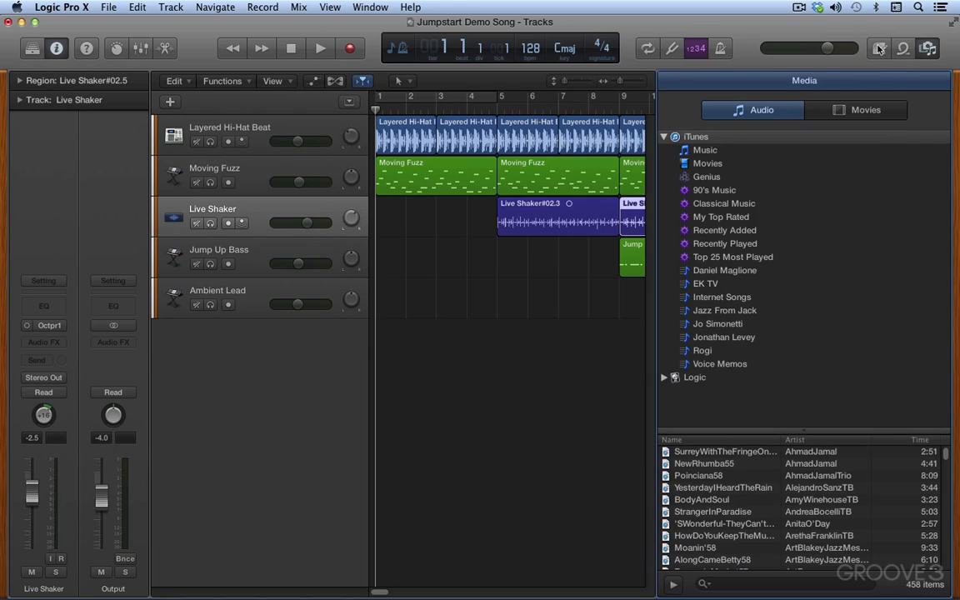
Step: Show the Note Pad and switch from project notes to the track's notes
left_click(902, 48)
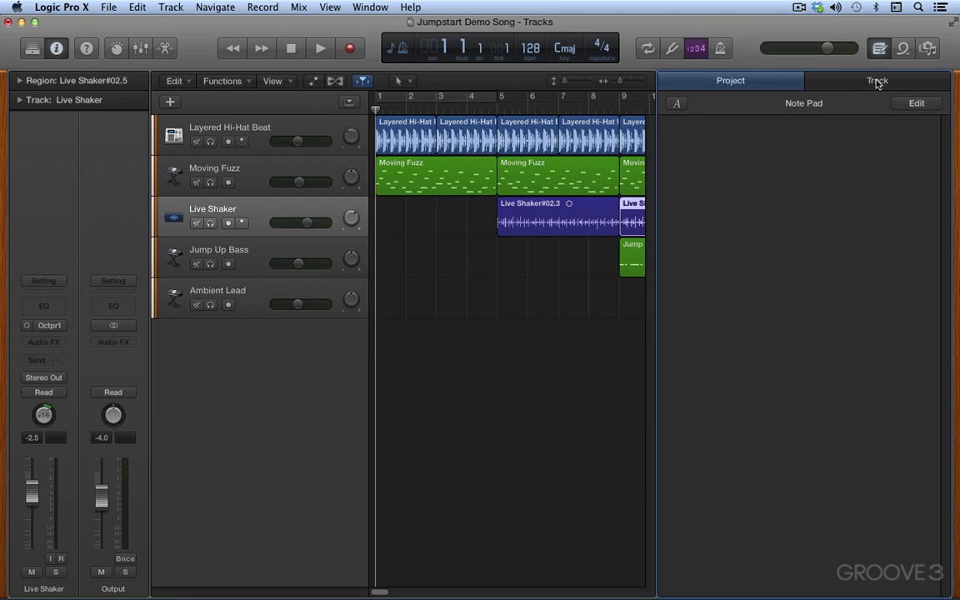
left_click(214, 167)
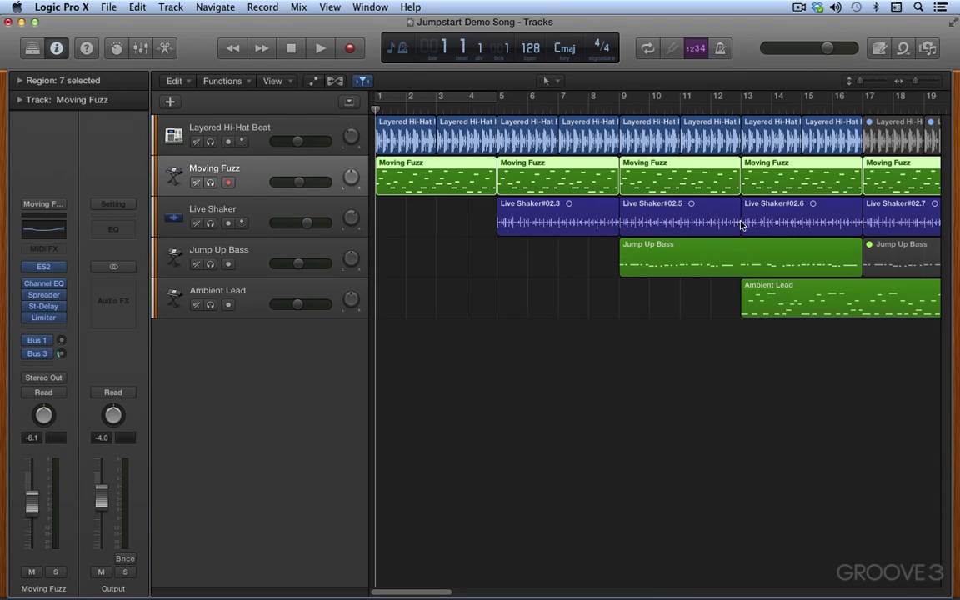
mouse_move(600, 193)
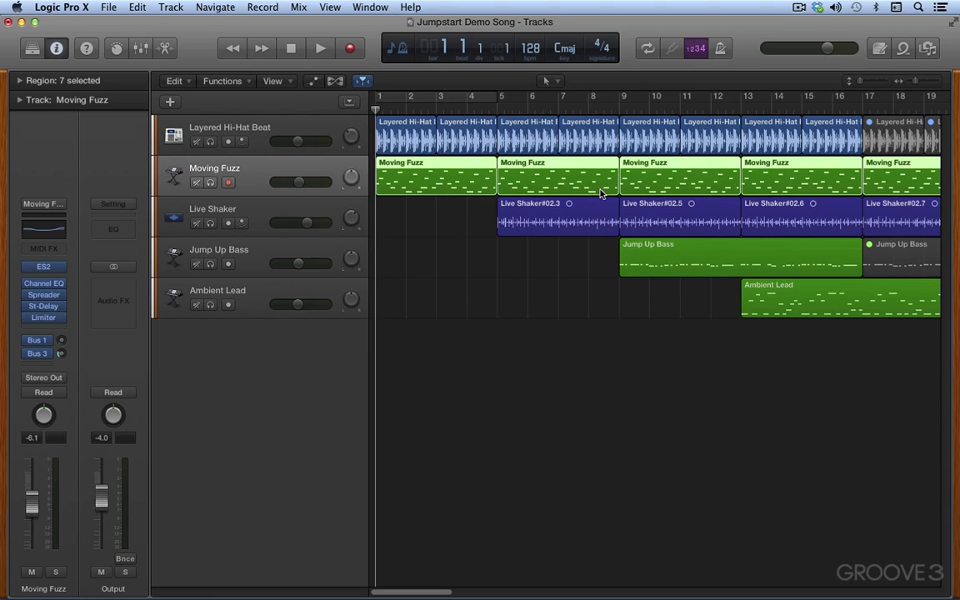
mouse_move(579, 193)
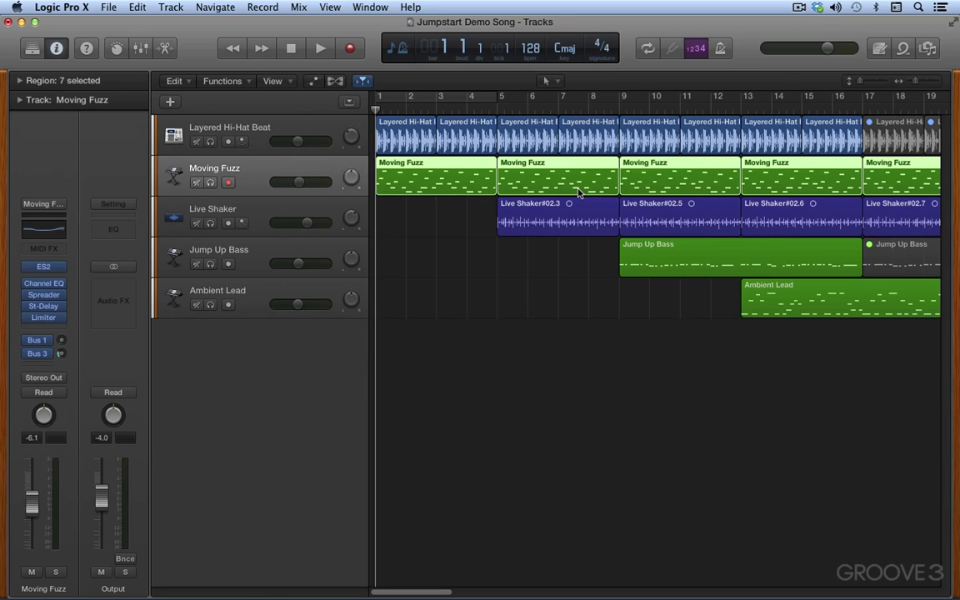
mouse_move(590, 84)
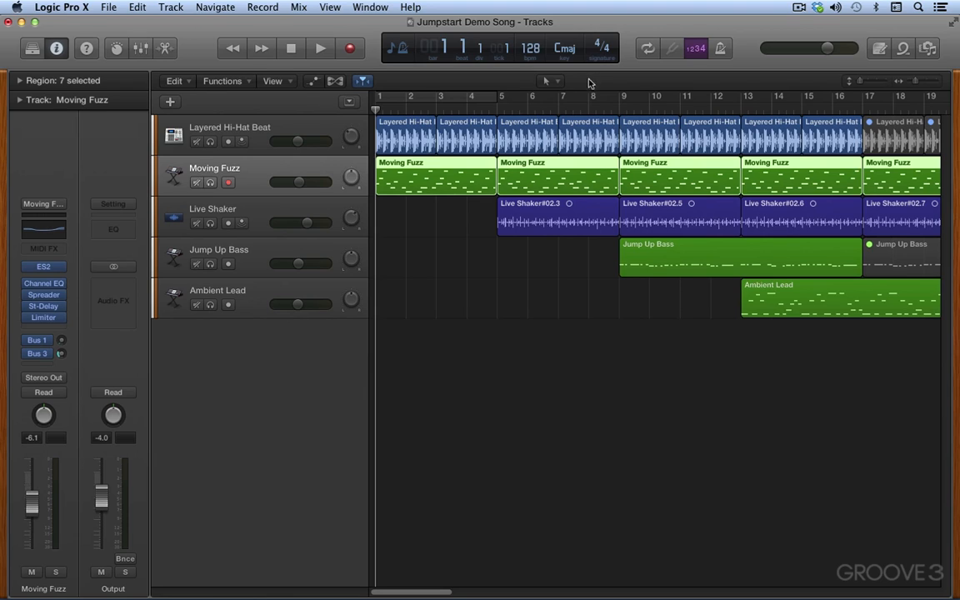
mouse_move(261, 41)
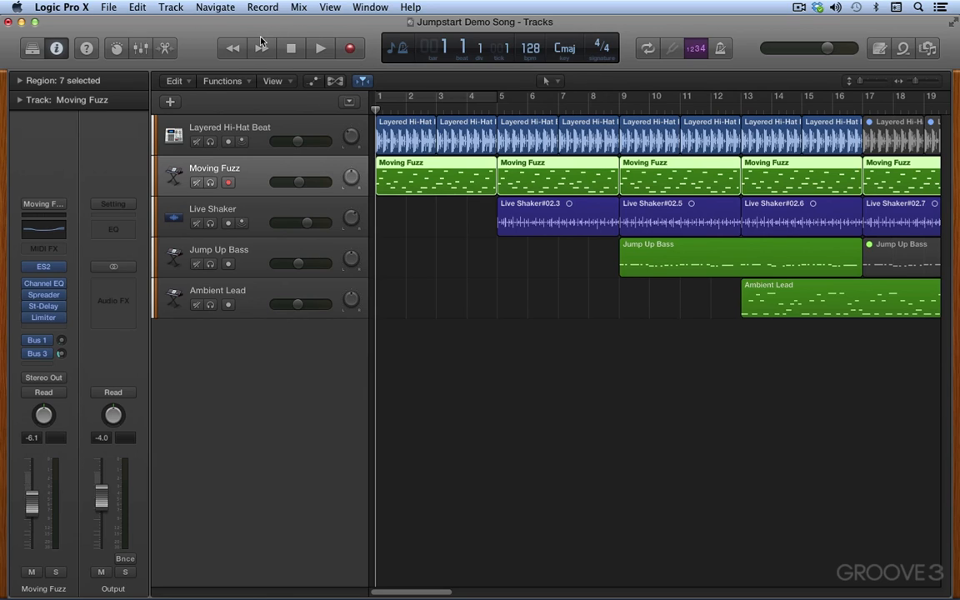
mouse_move(606, 44)
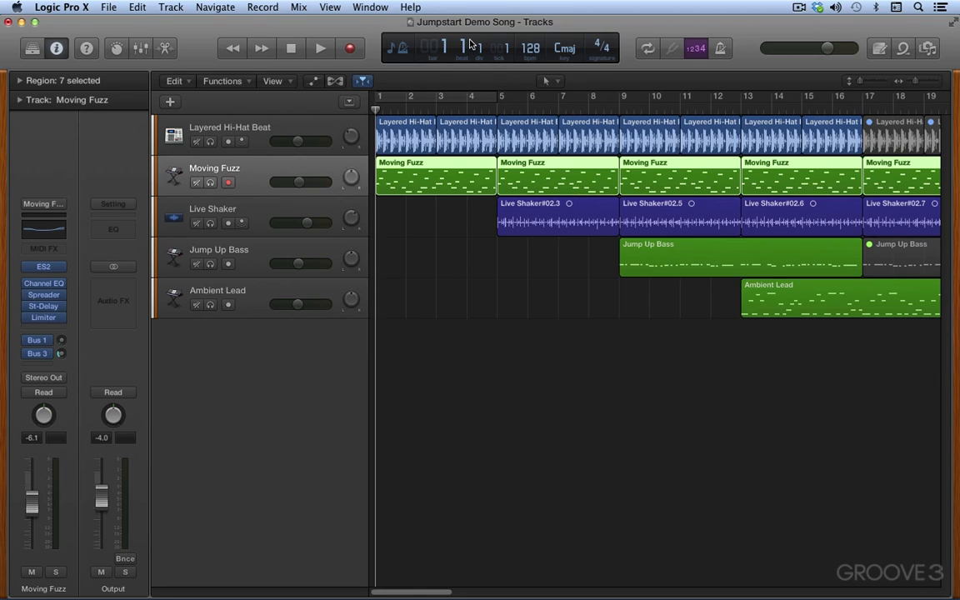
mouse_move(479, 47)
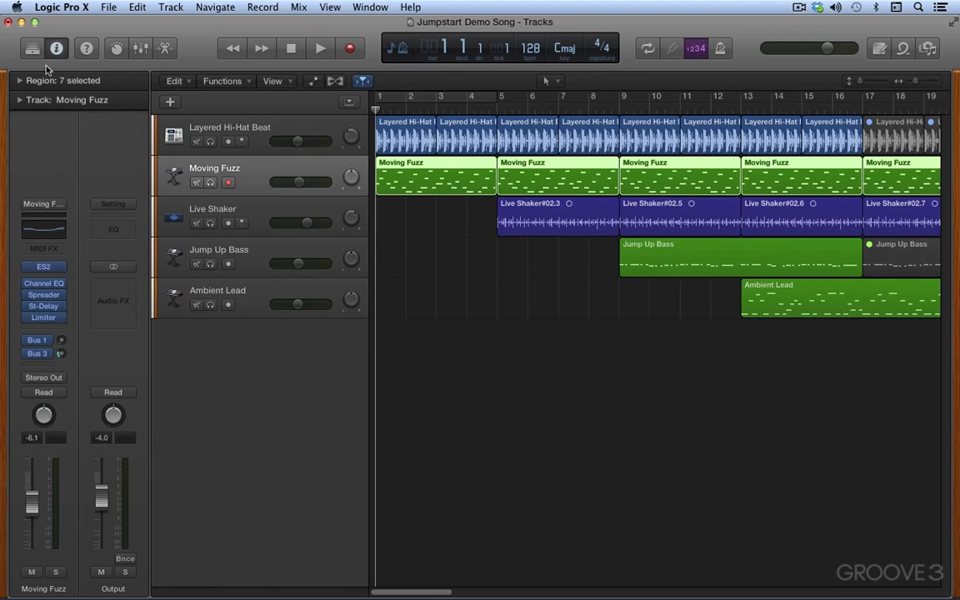
left_click(87, 48)
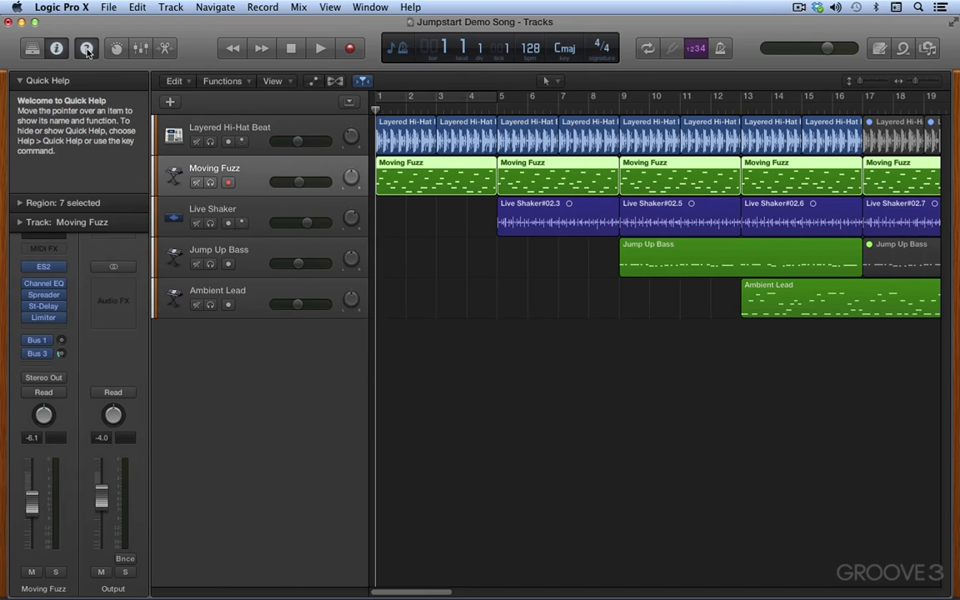
left_click(87, 47)
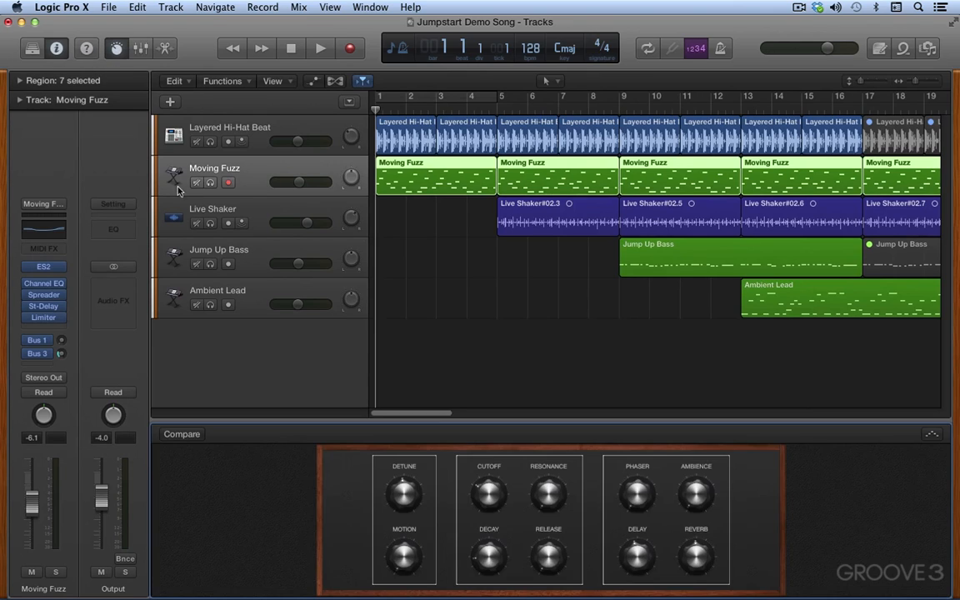
mouse_move(224, 434)
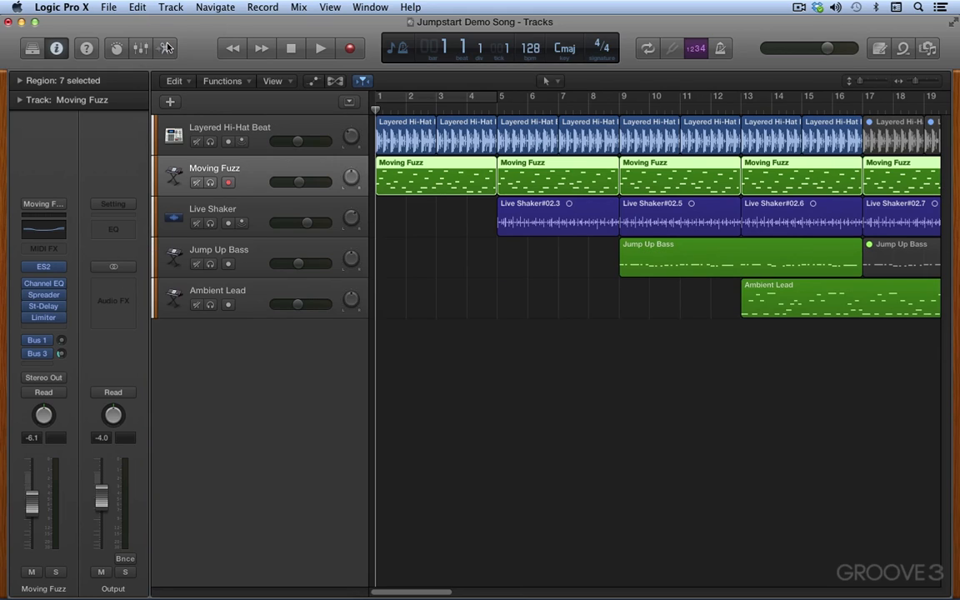
mouse_move(743, 97)
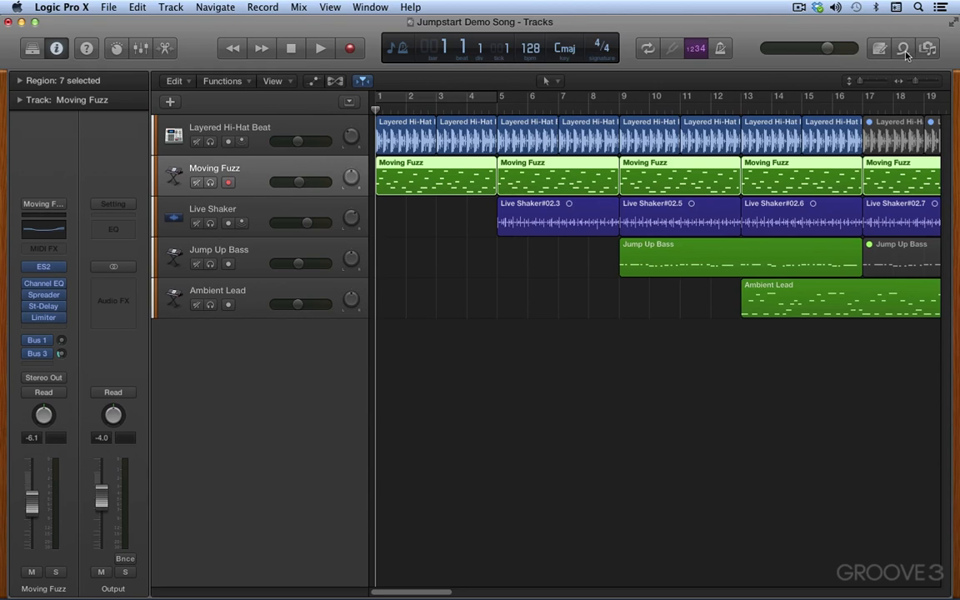
mouse_move(932, 50)
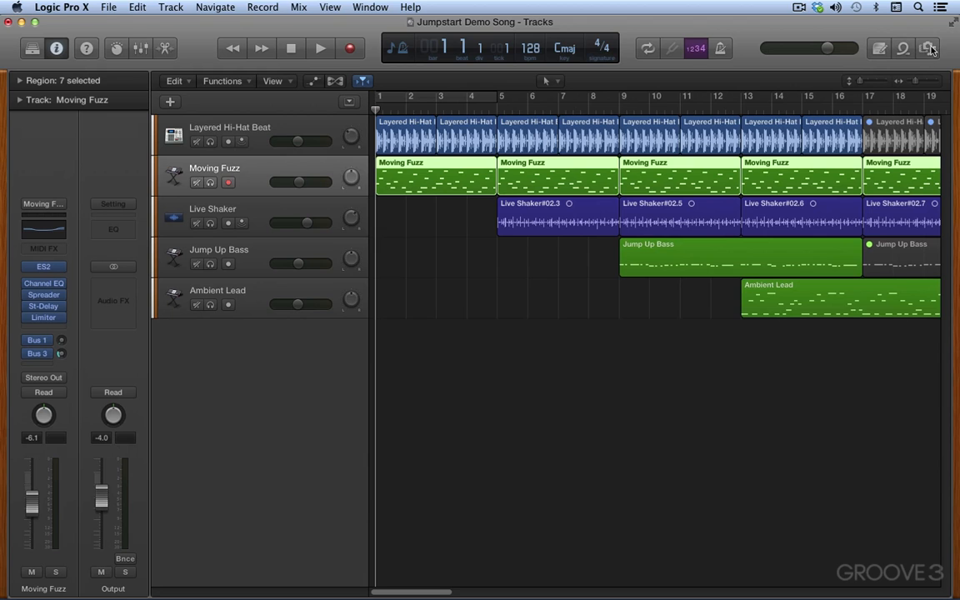